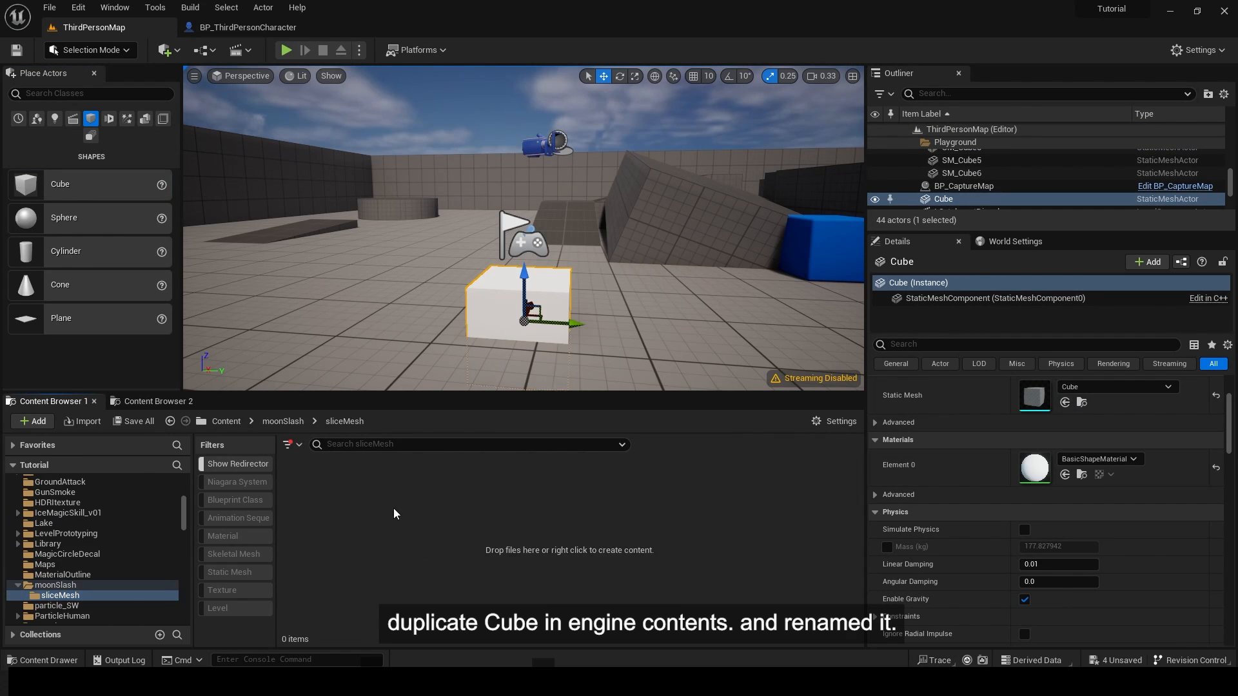
Paste a copy of the engine Cube mesh into moonSlash/sliceMesh as CubeSlice and open it.
key(ctrl+v)
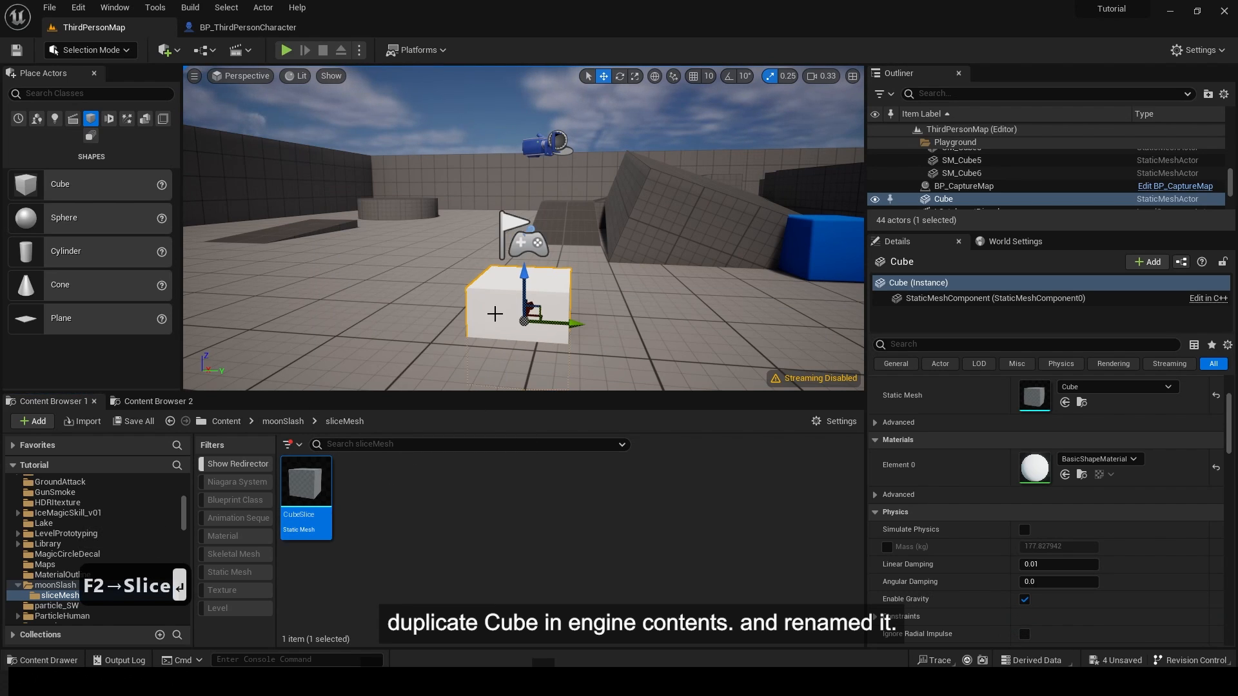
double_click(304, 481)
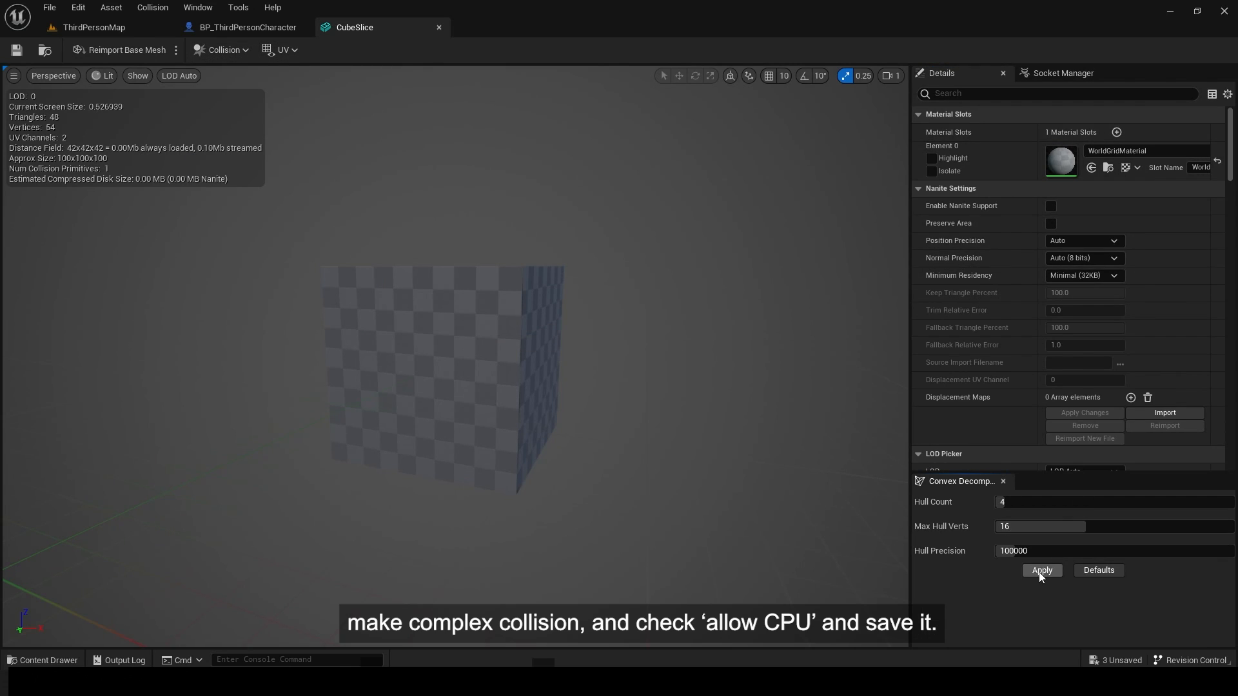
Apply convex decomposition with 4 hulls to CubeSlice and search 'cpu' for Allow CPU Access.
click(1042, 570)
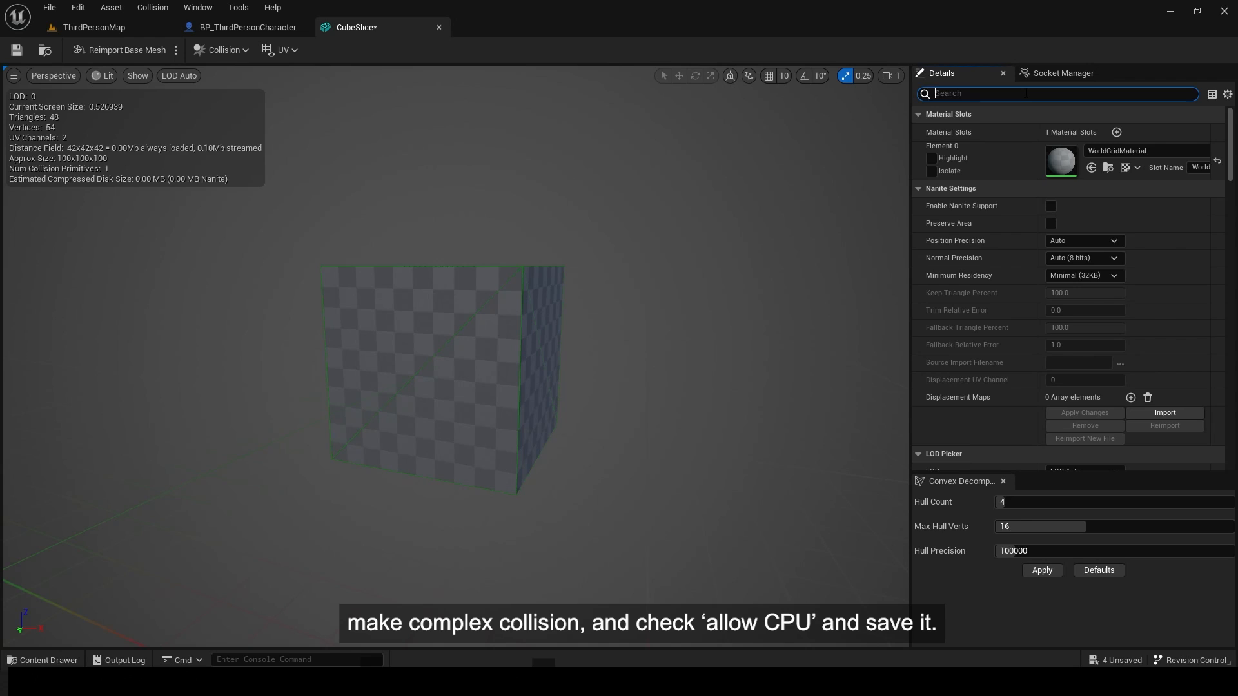
text(cpu)
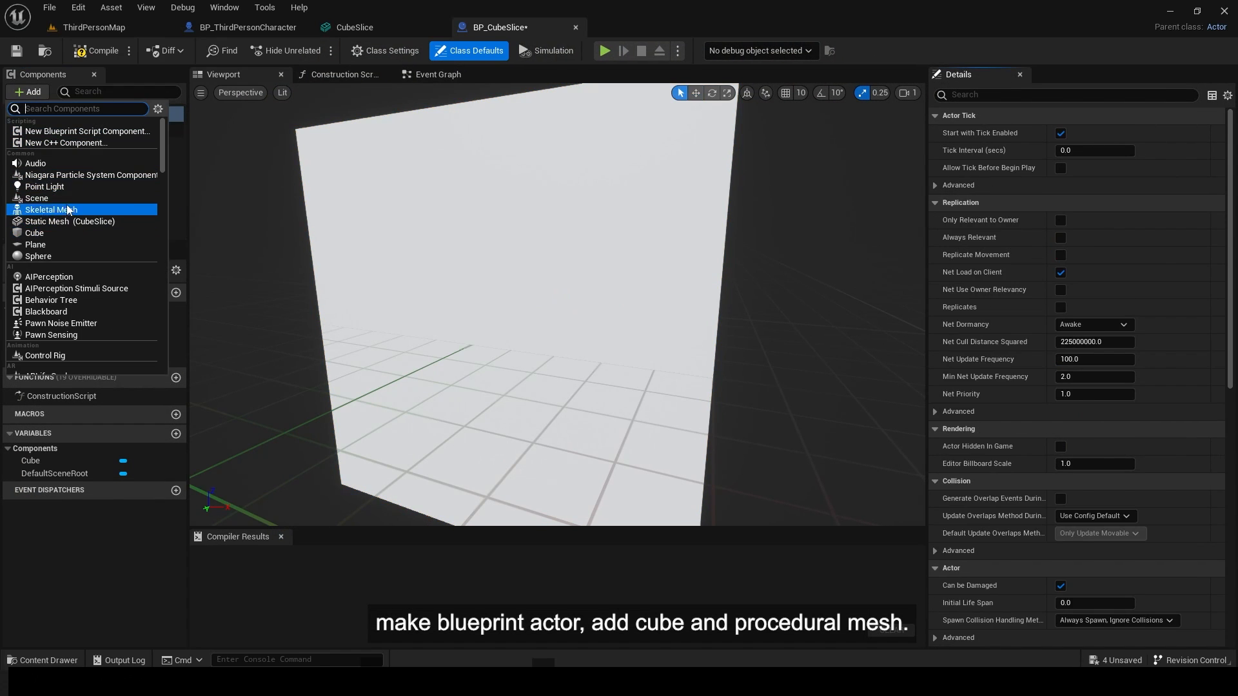
Add a ProceduralMesh component and a Copy Procedural Mesh from Static Mesh Component node.
text(pro)
text(c)
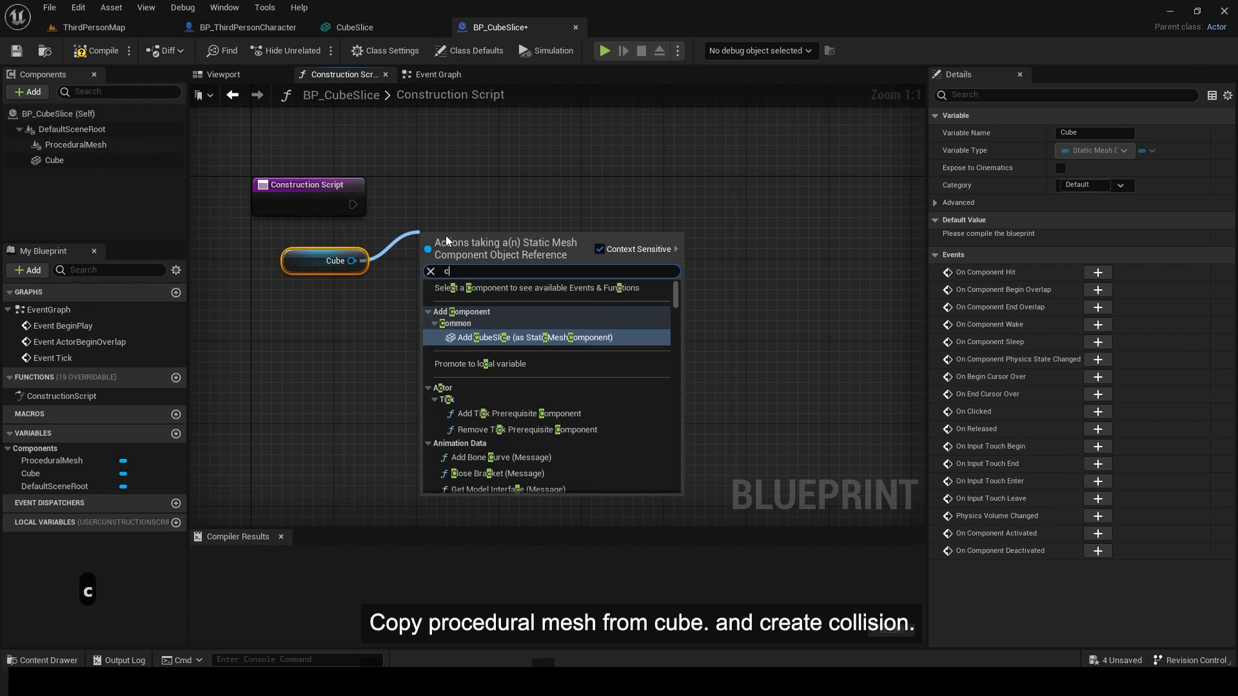
click(534, 337)
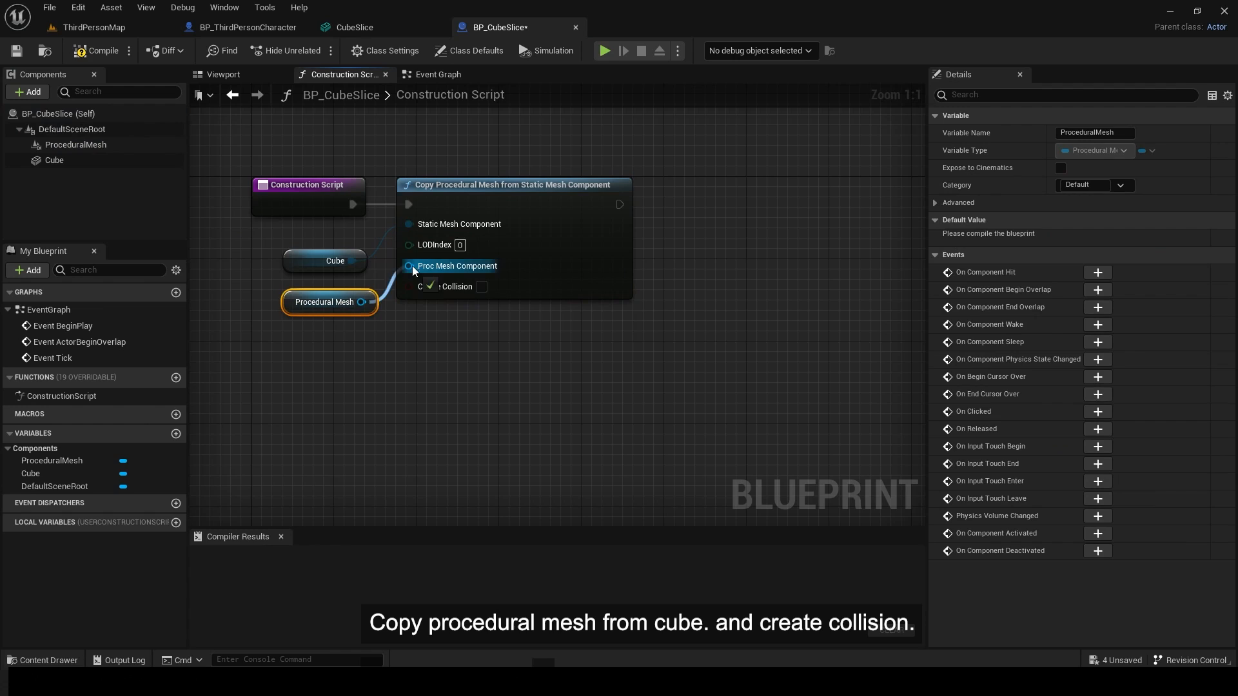
Wire the copy node, set Cube to NoCollision and turn off Use Complex as Simple Collision on ProceduralMesh.
click(335, 260)
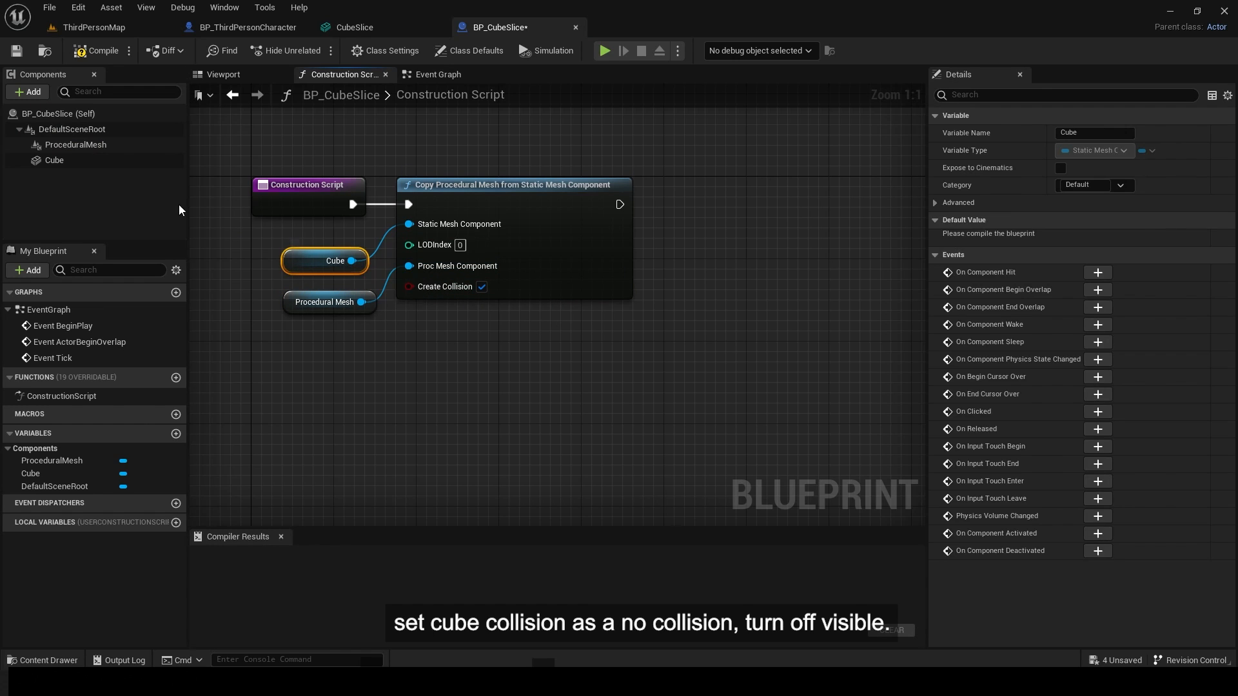
click(1093, 325)
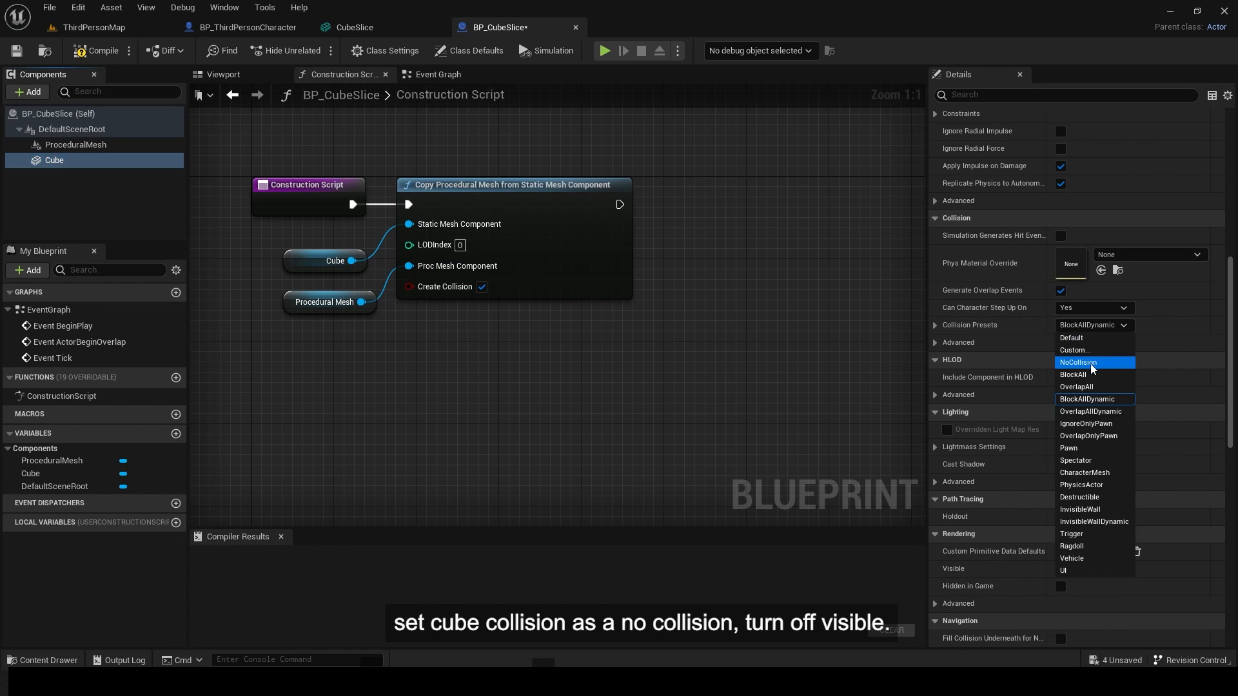
click(1078, 362)
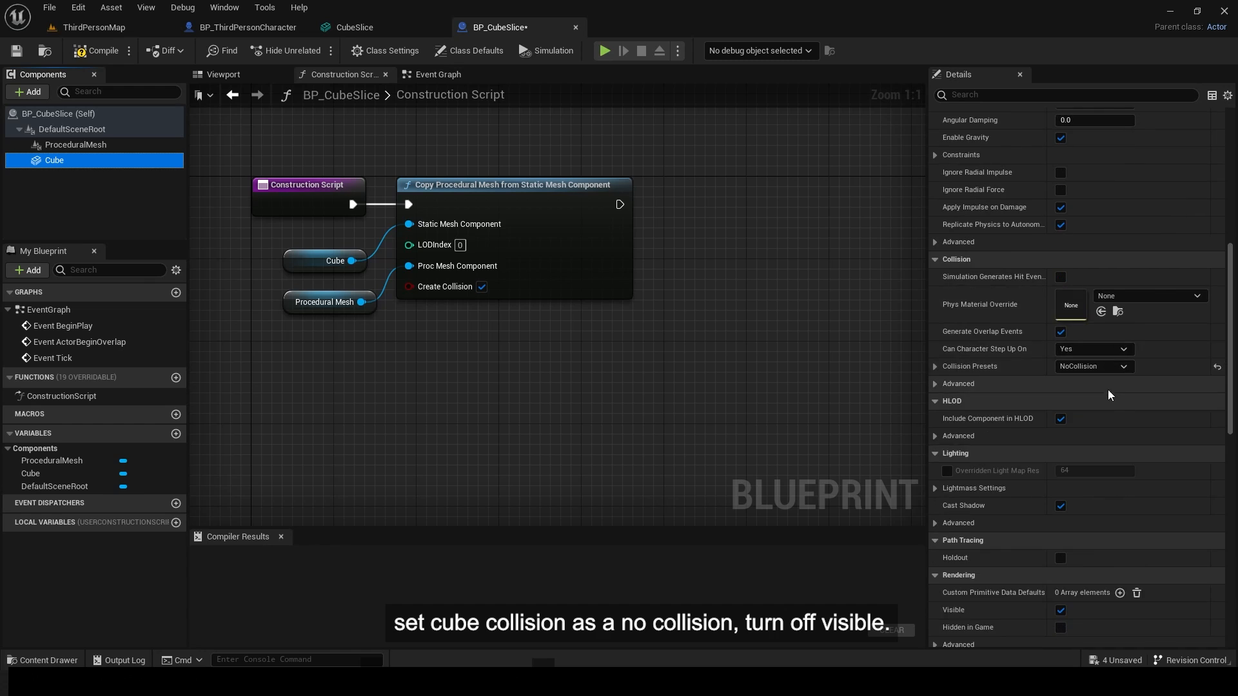
click(75, 145)
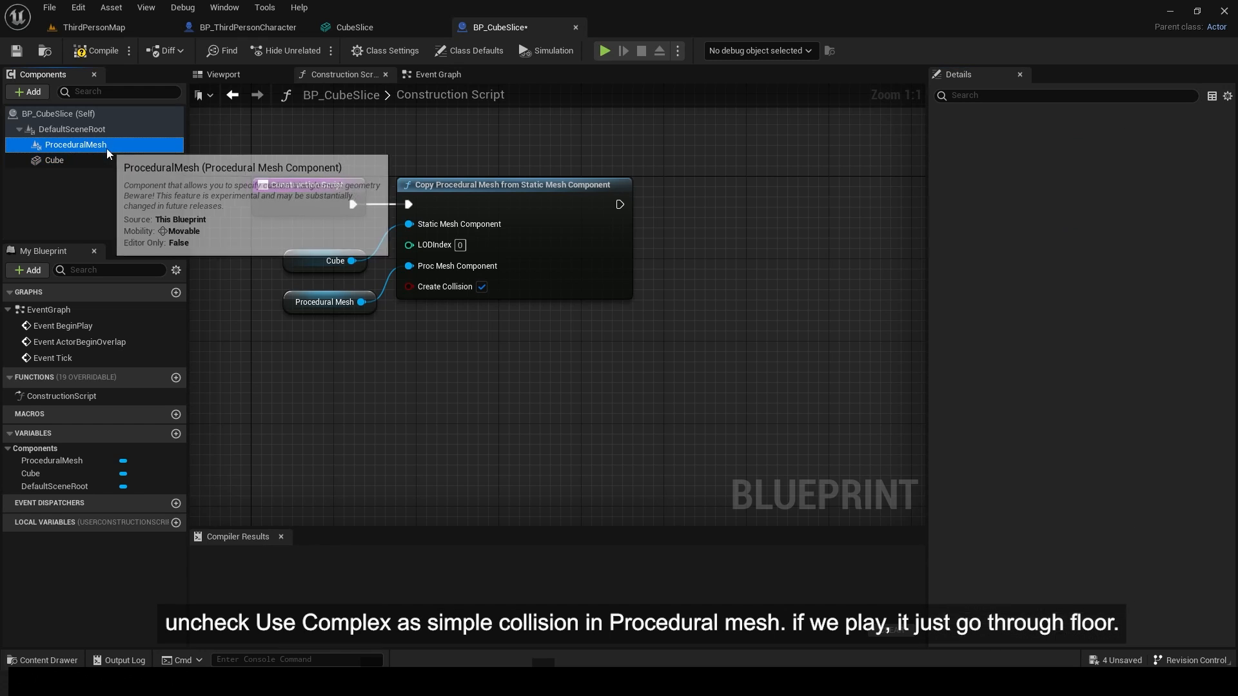
click(75, 144)
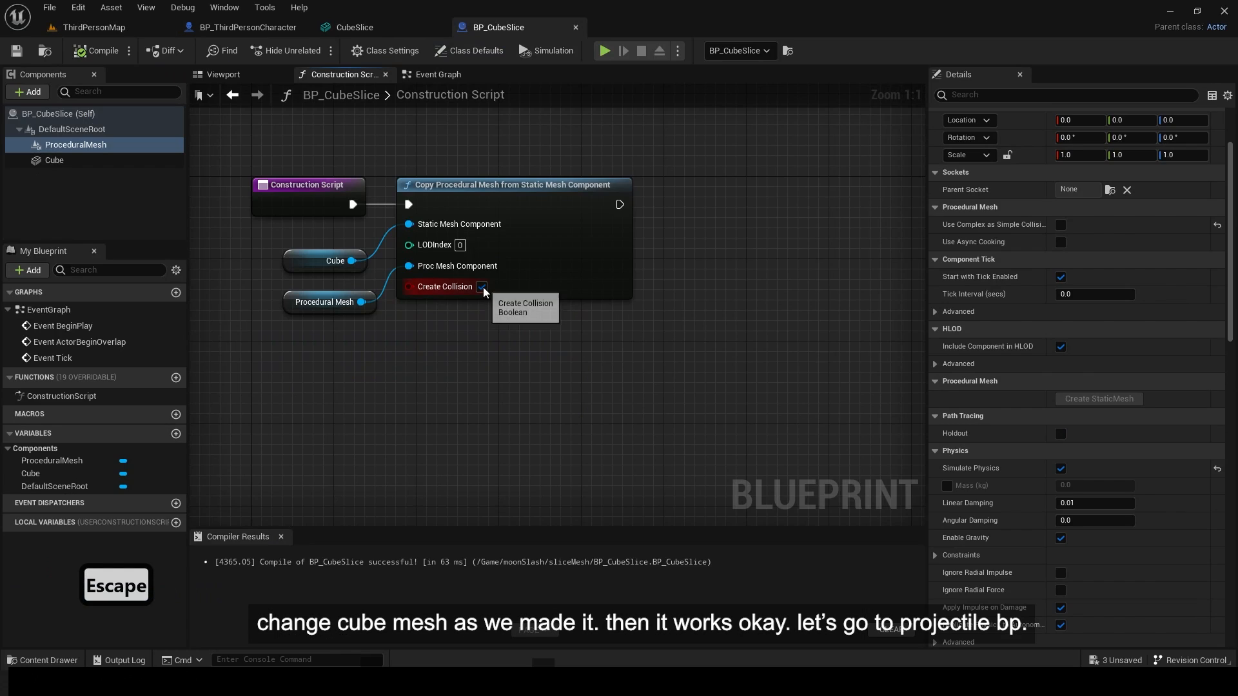
Review the Cube component, return to the level map and place BP_CubeSlice.
click(54, 160)
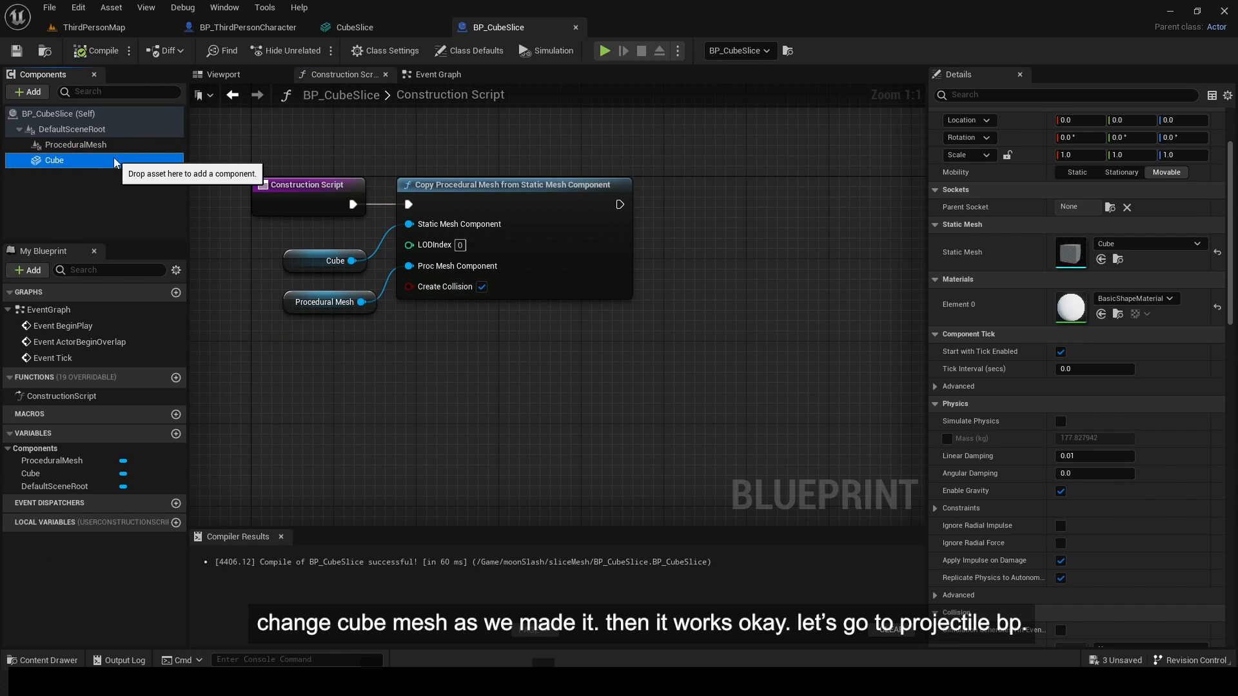
click(94, 27)
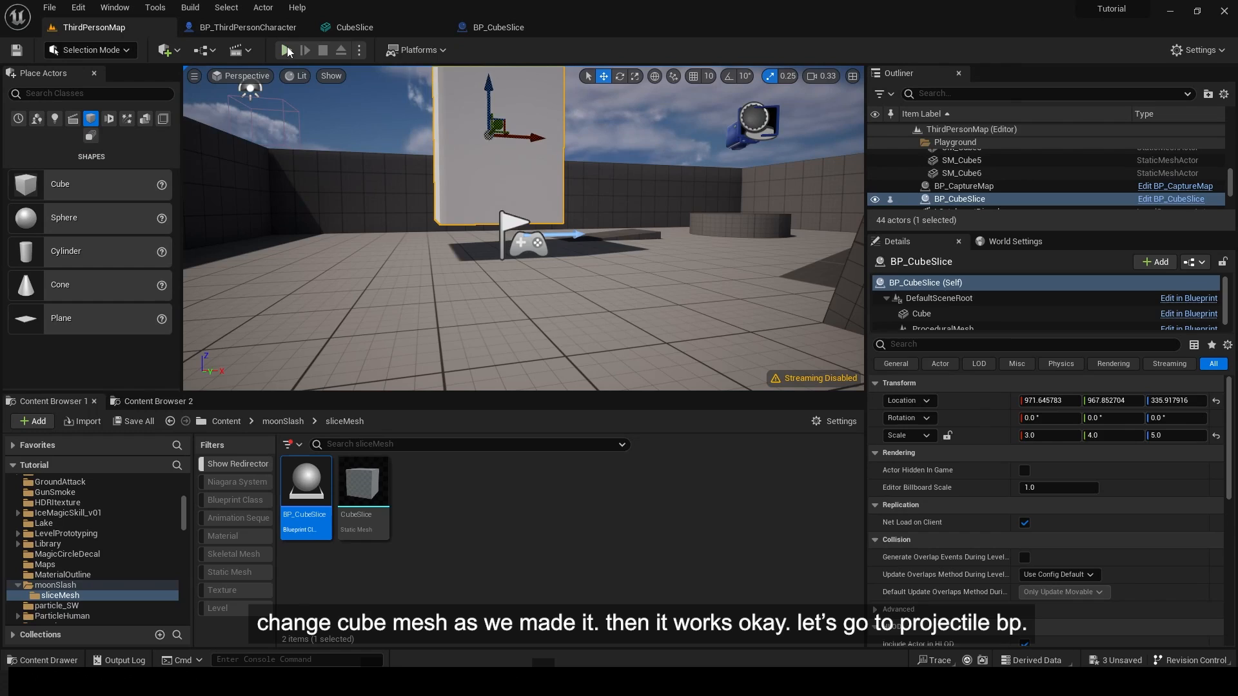
click(291, 50)
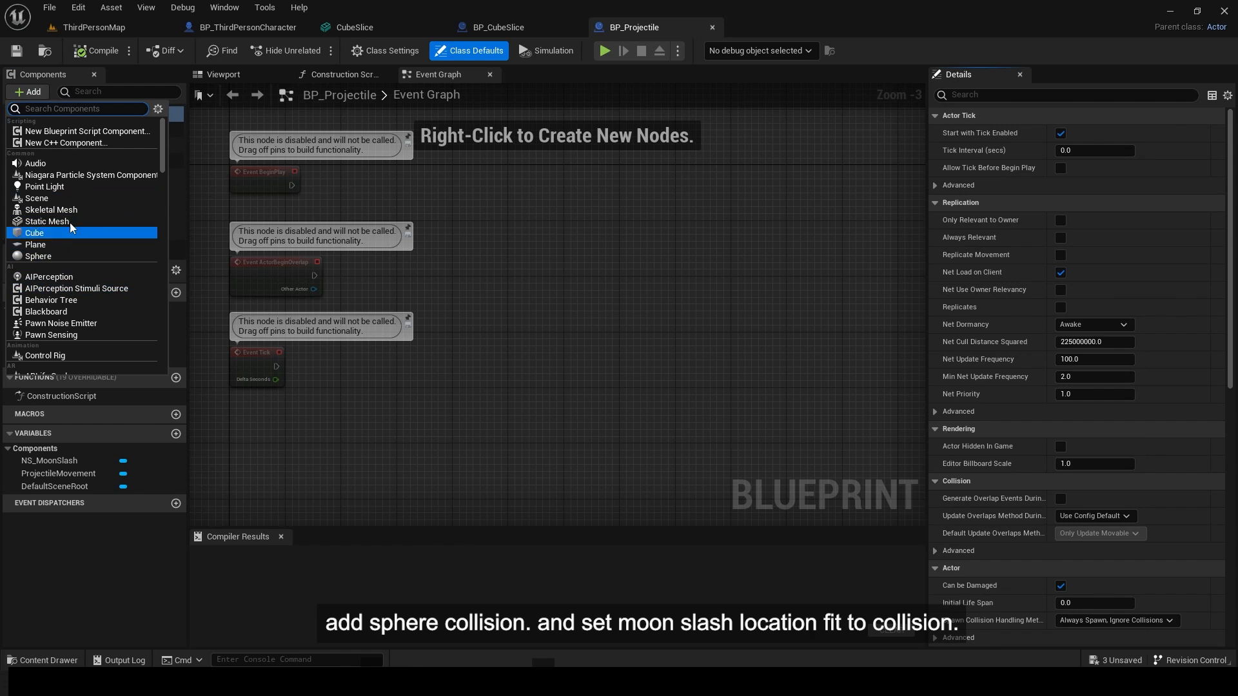
Add a Sphere Collision component to BP_Projectile with an On Component Hit (Sphere) event.
text(coll)
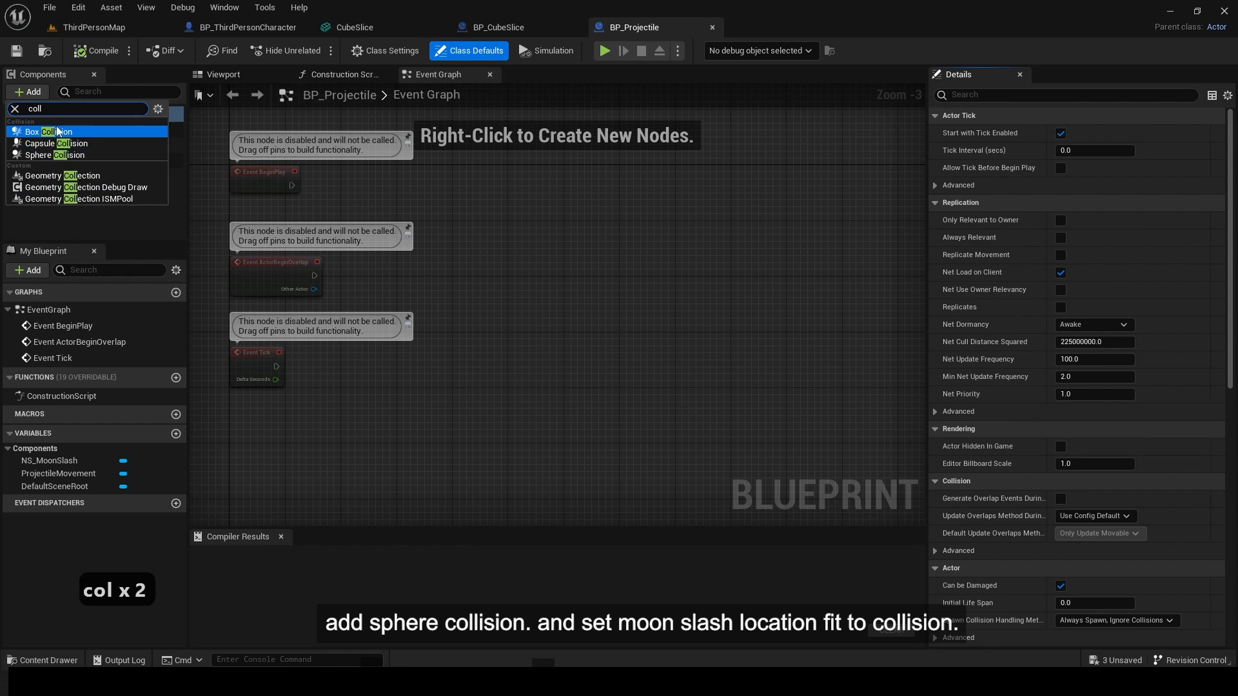
click(52, 154)
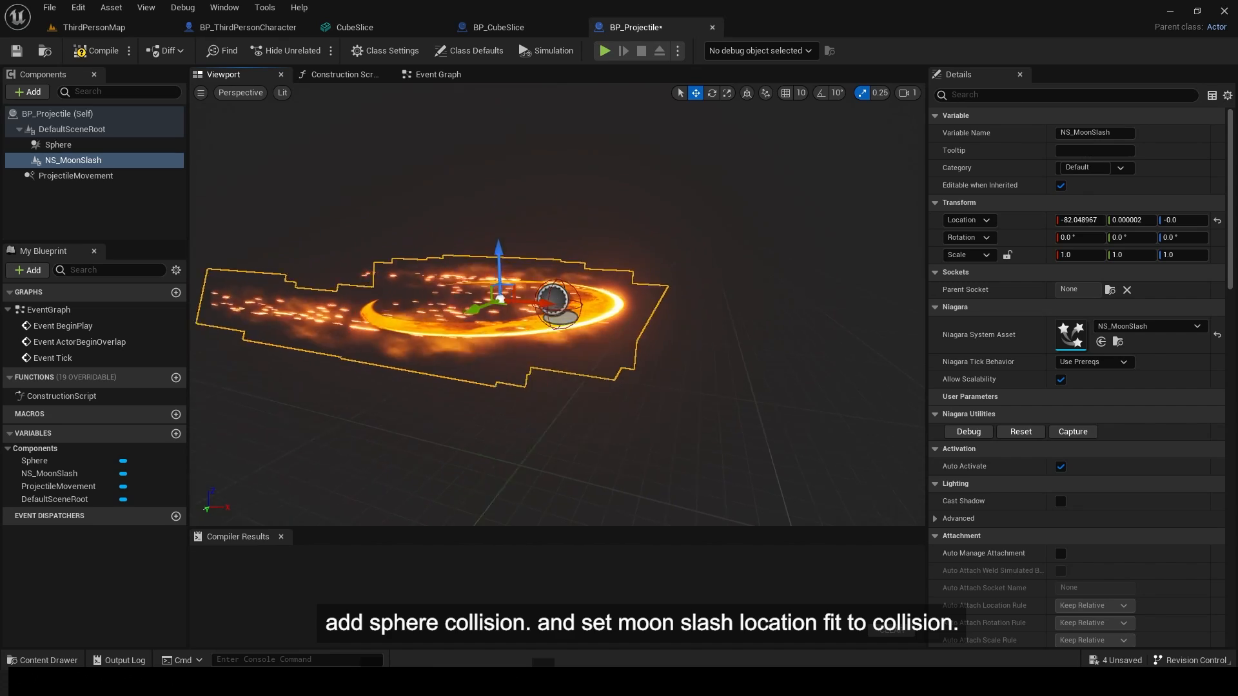
click(58, 145)
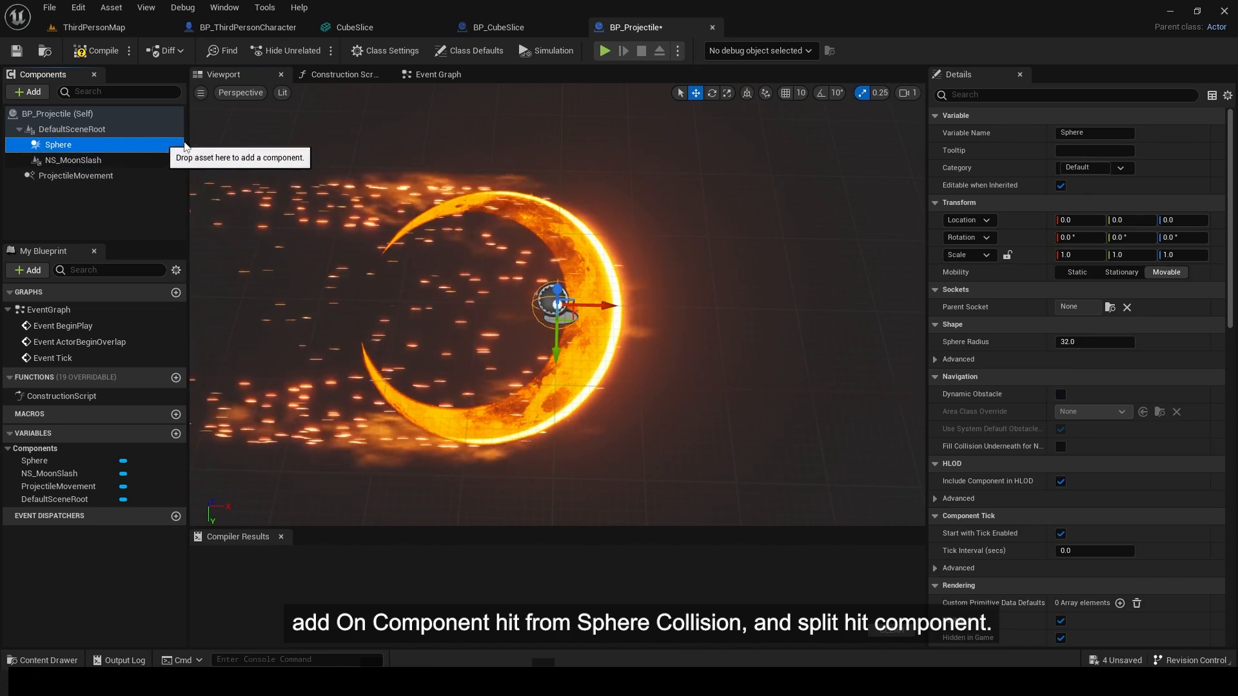
click(434, 75)
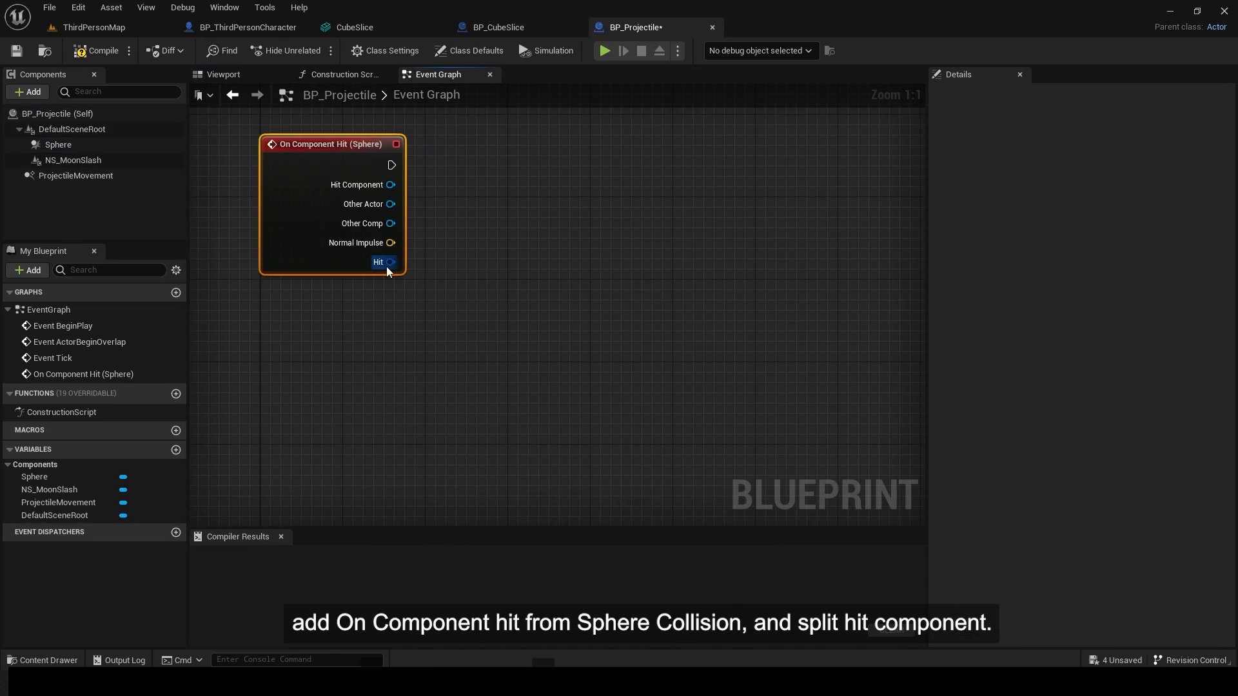
Break the hit result, cast the hit component to ProceduralMeshComponent and feed a Slice Procedural Mesh node.
click(388, 262)
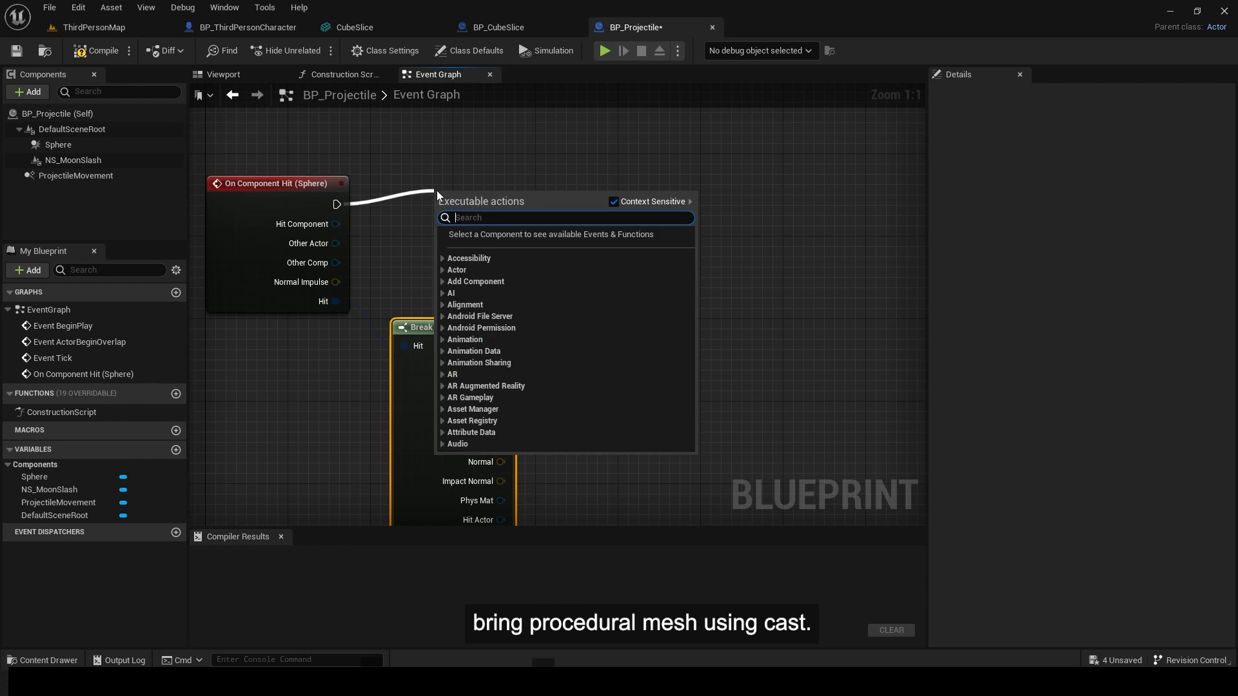
text(cast to proce)
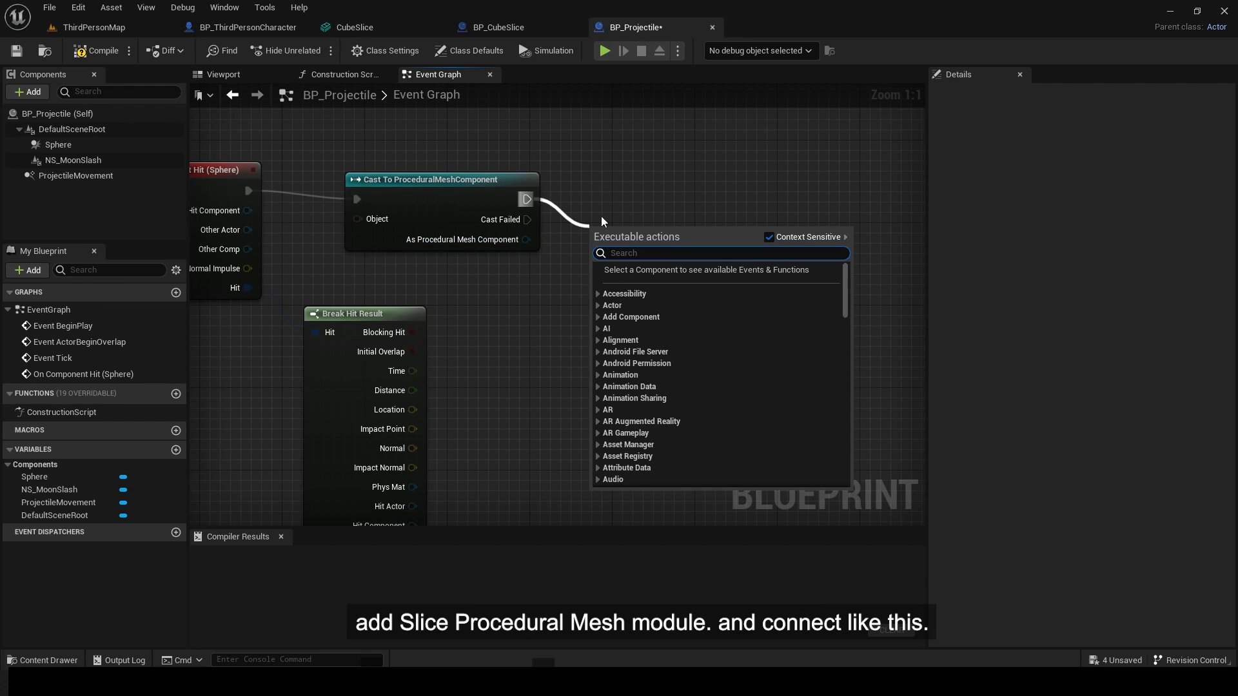
text(slice)
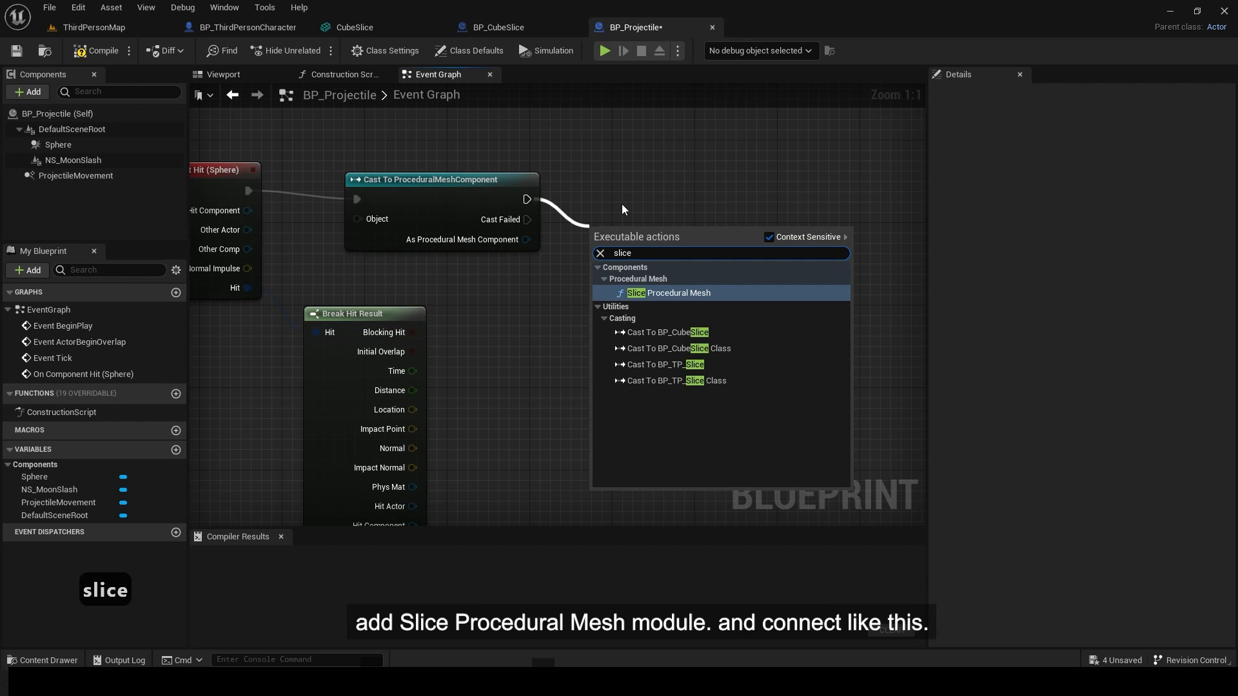
click(674, 292)
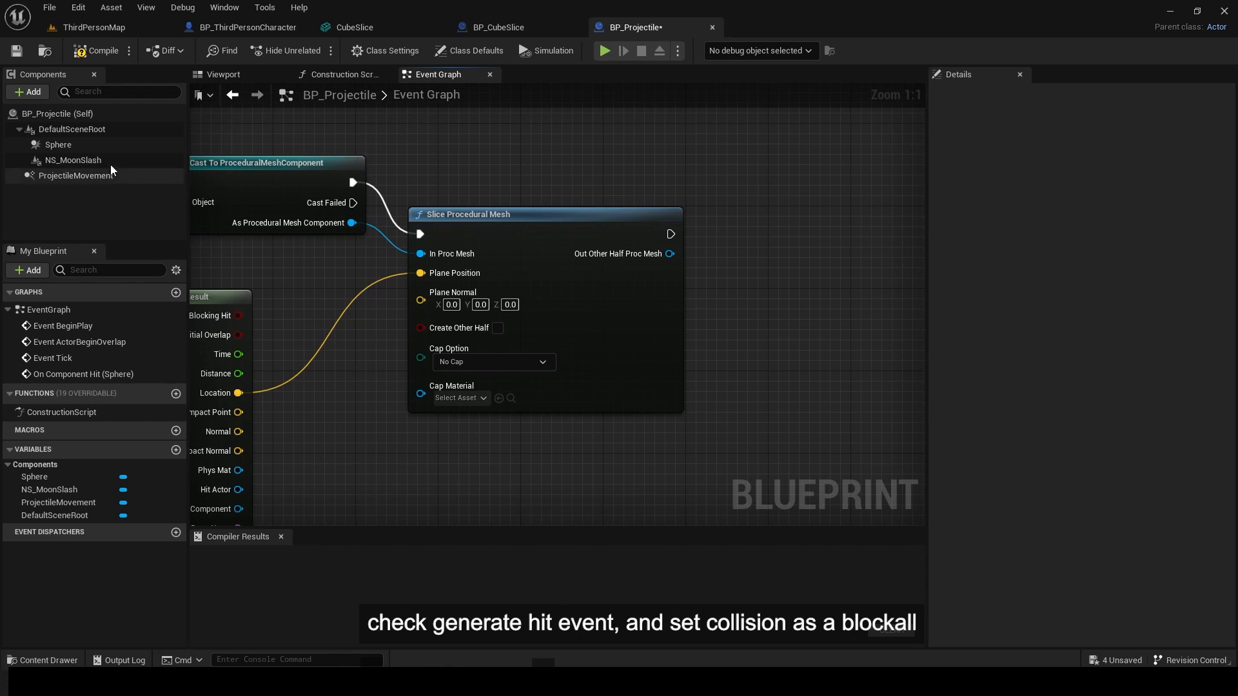
Set the Sphere to generate hit events with the BlockAll collision preset.
click(1093, 364)
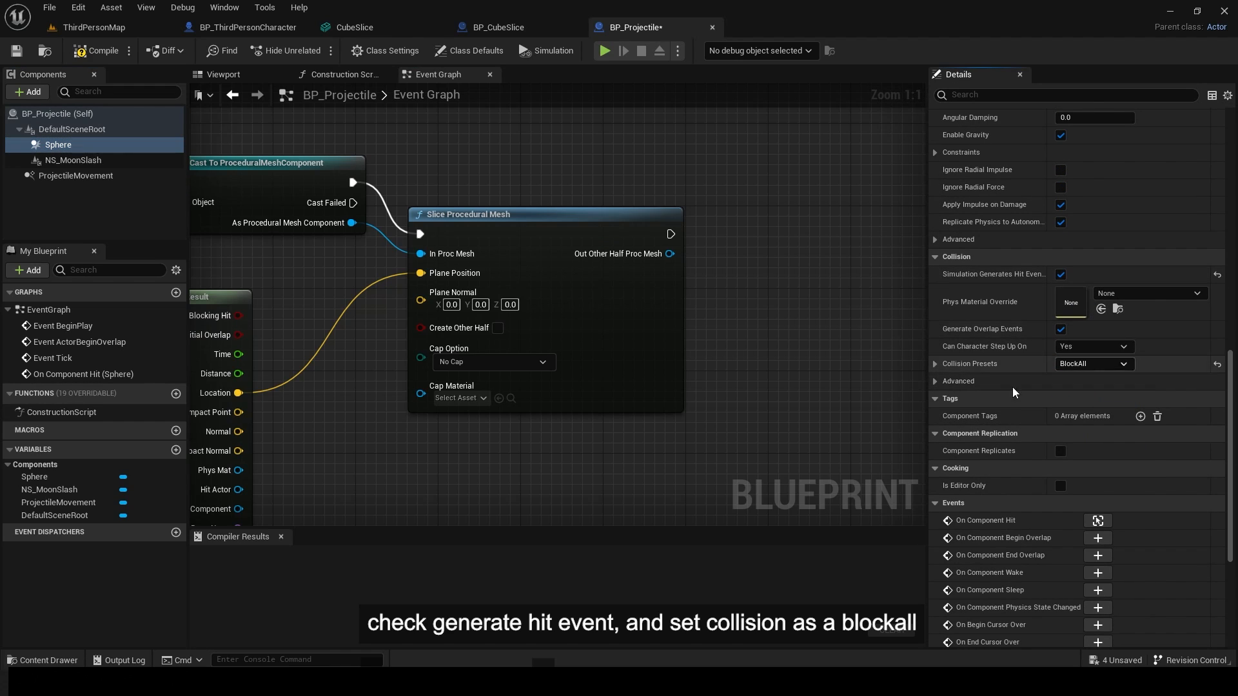
text(set)
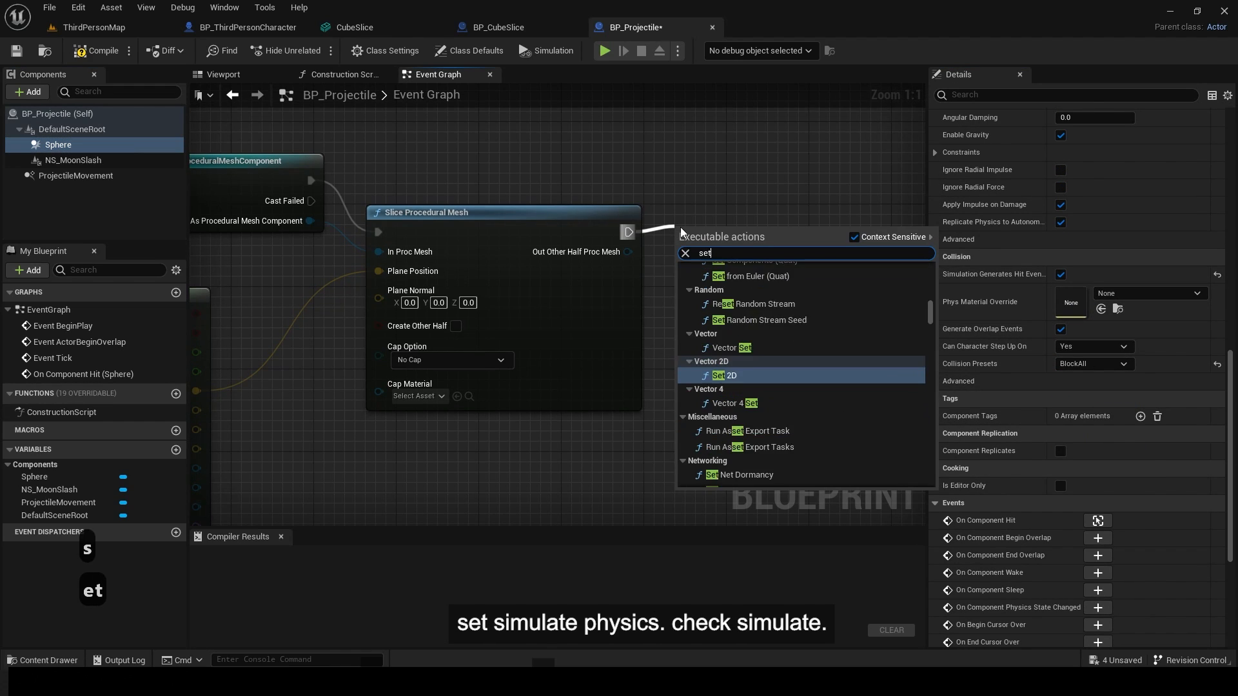
Chain Set Simulate Physics (Simulate checked) and Add Impulse after the slice node.
text(simu)
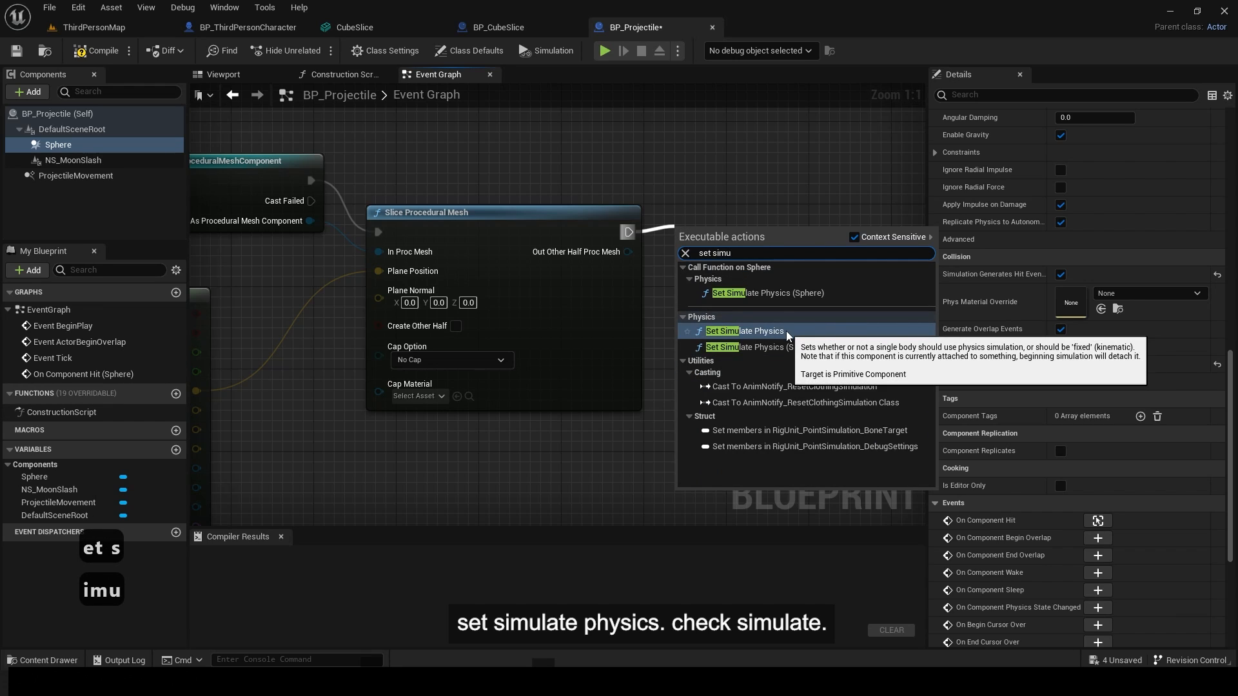
click(745, 332)
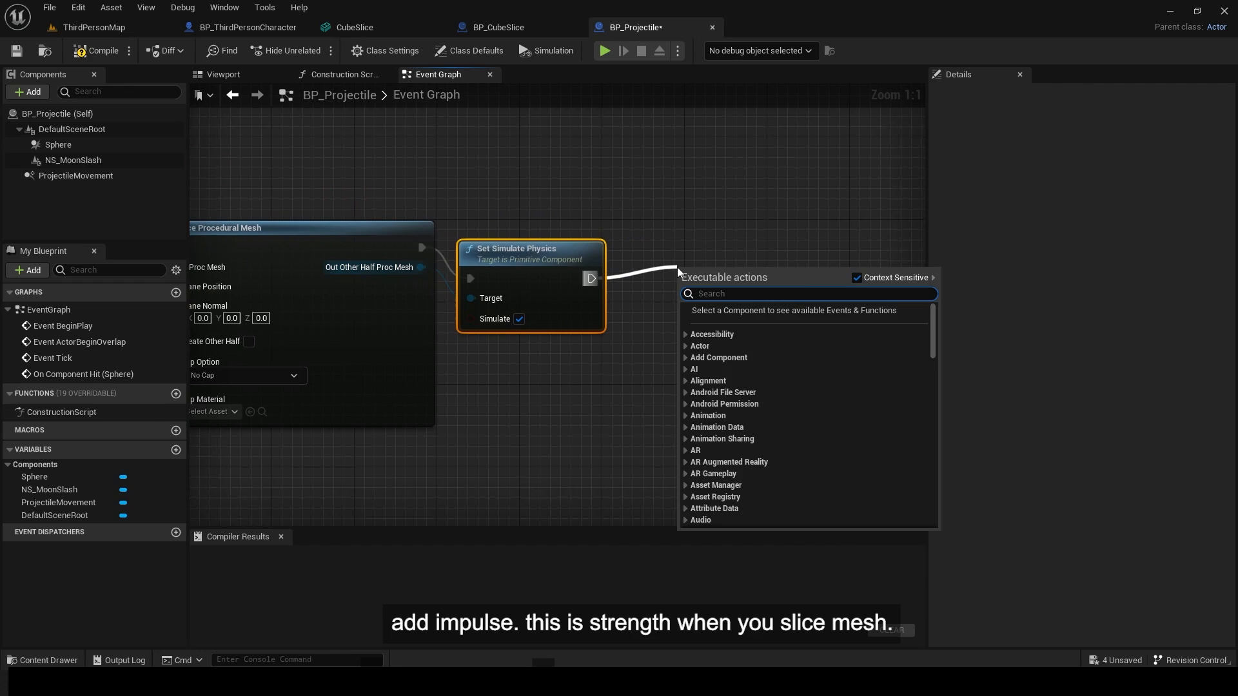
text(add imp)
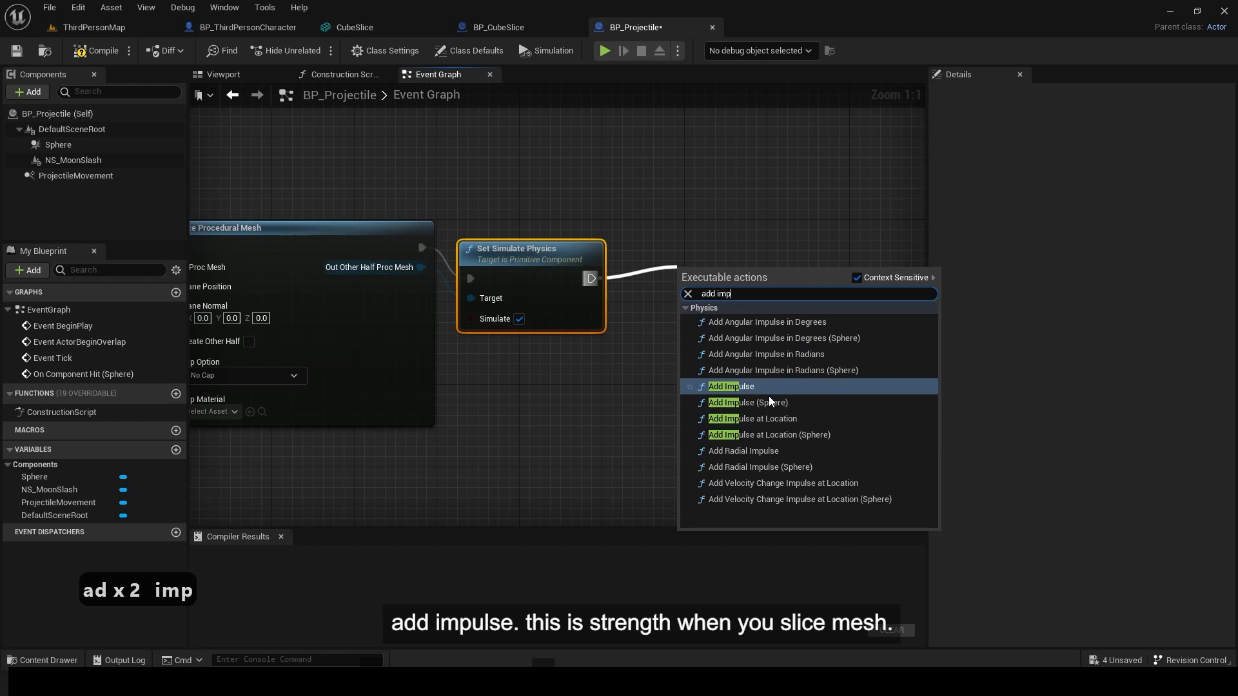
click(730, 385)
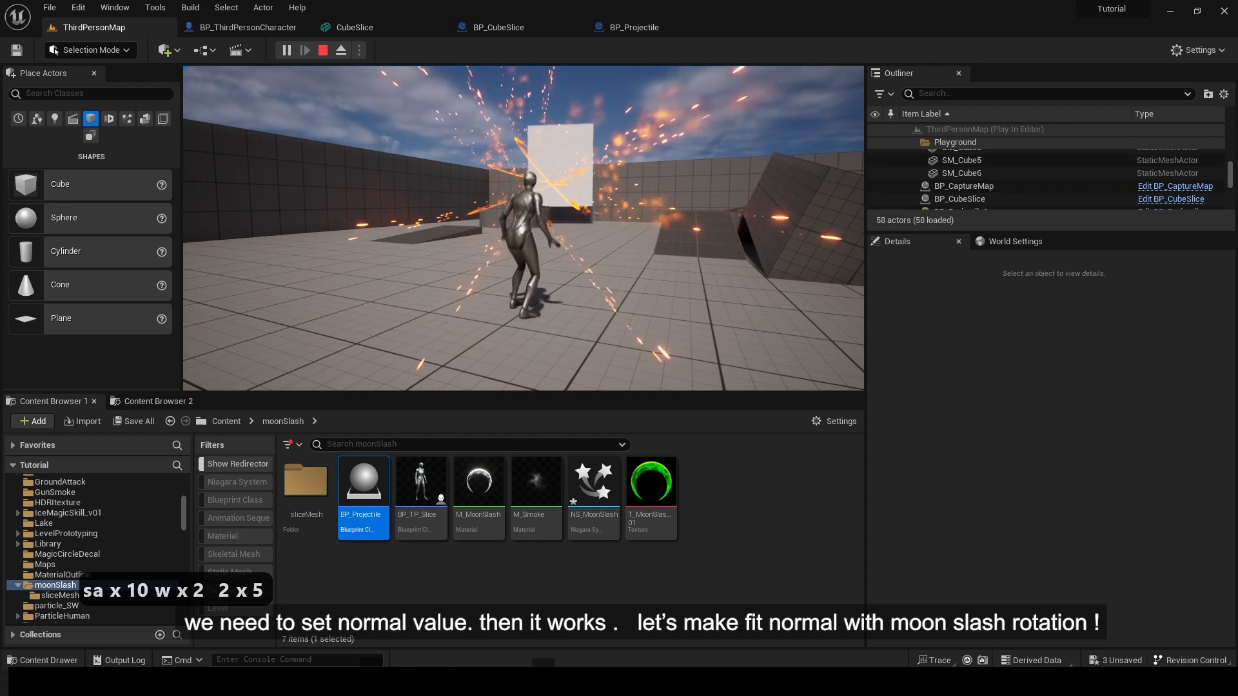
Play the level and fire the moon slash at the sliceable cube.
click(628, 27)
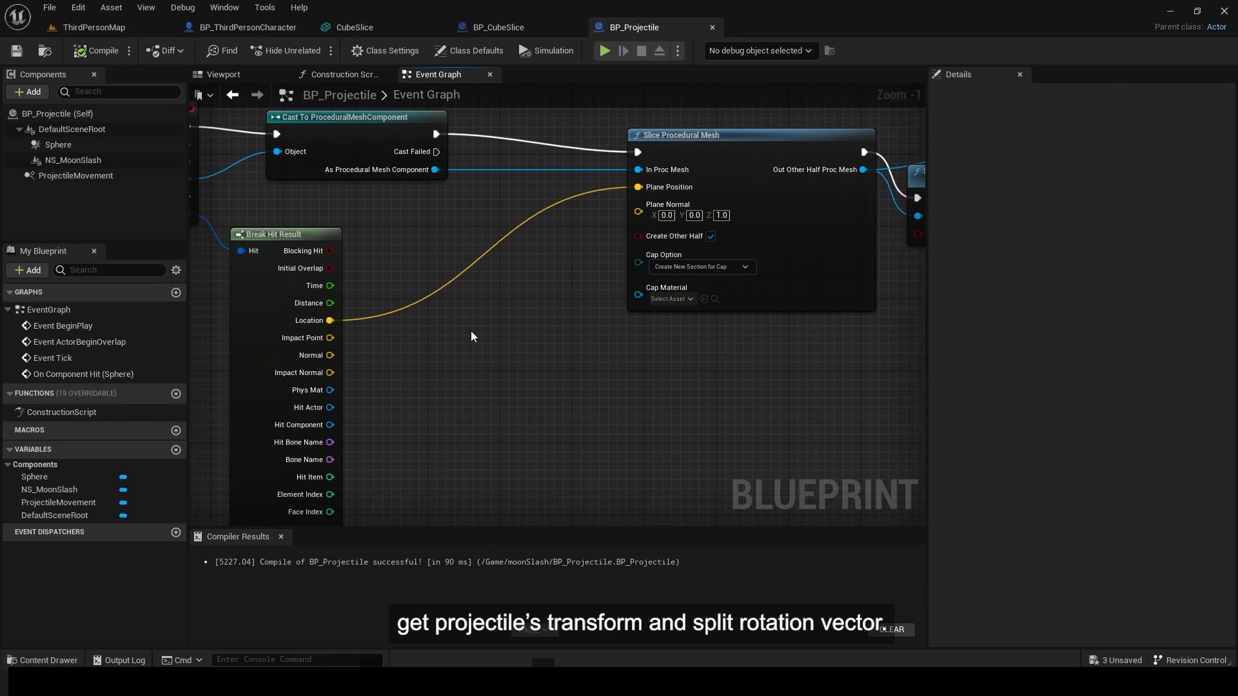
Drive the slice Plane Normal X/Y/Z from Get Actor Transform's split roll, pitch and yaw (yaw times -1).
text(get actor tr)
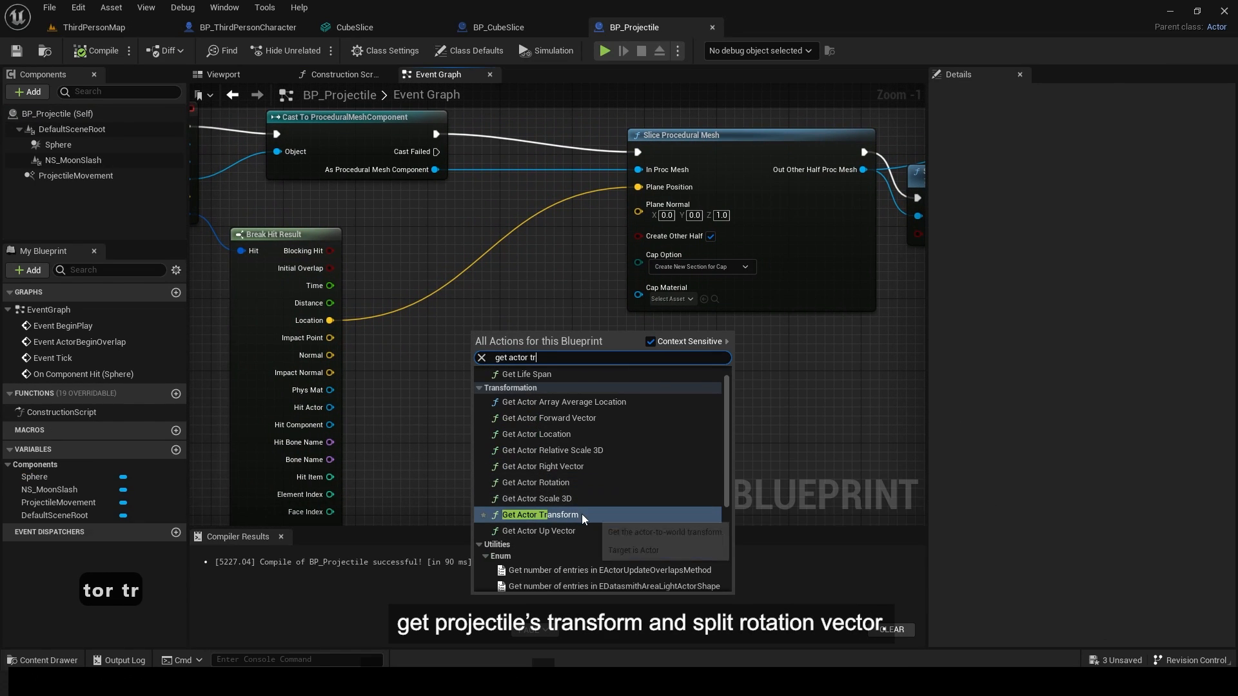
click(542, 514)
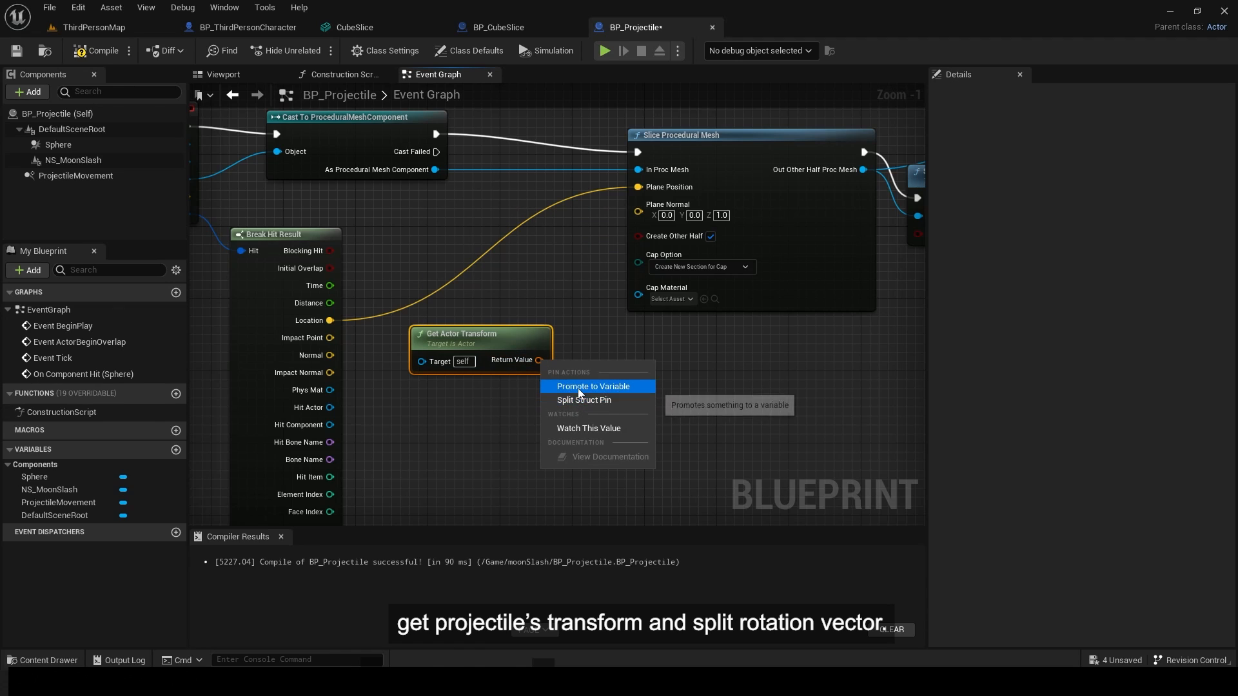
click(584, 400)
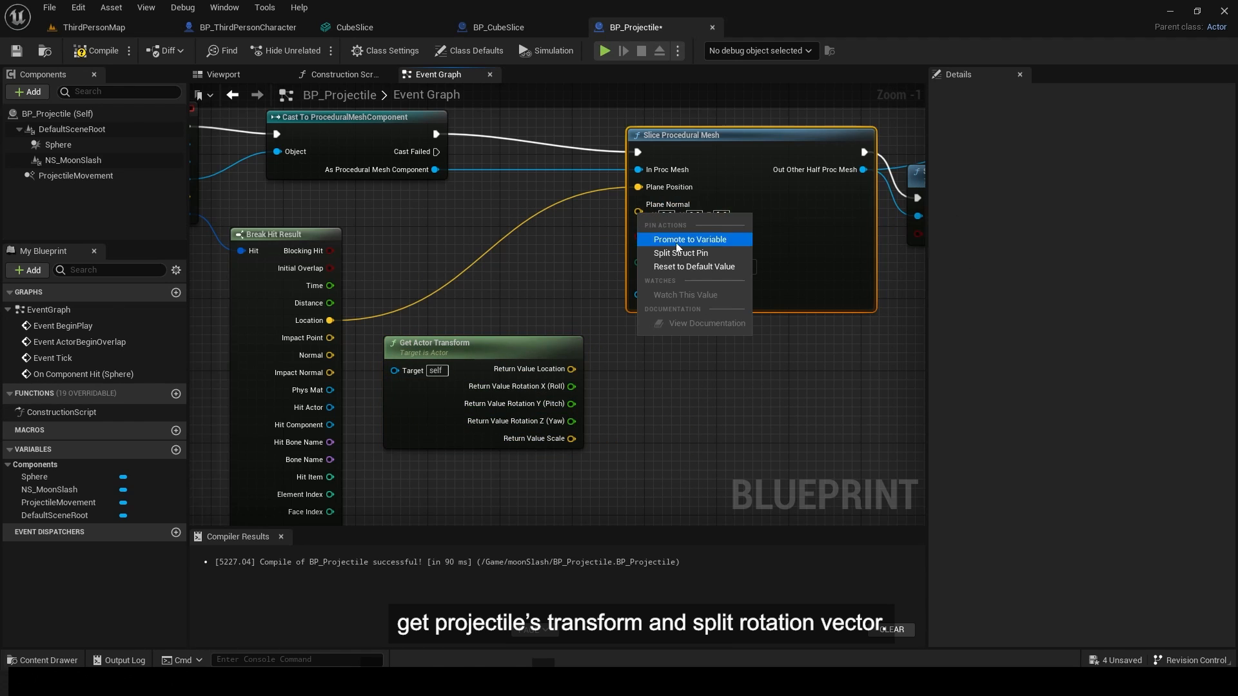
click(680, 253)
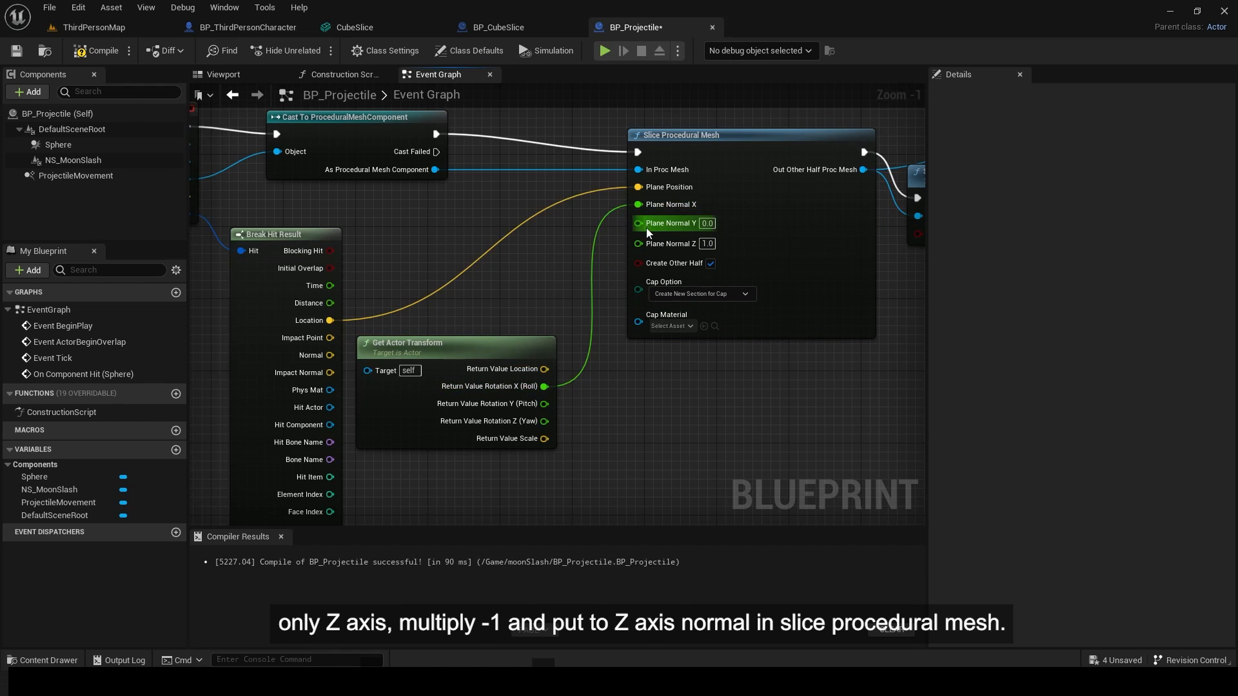
drag(544, 421, 598, 413)
text(-1)
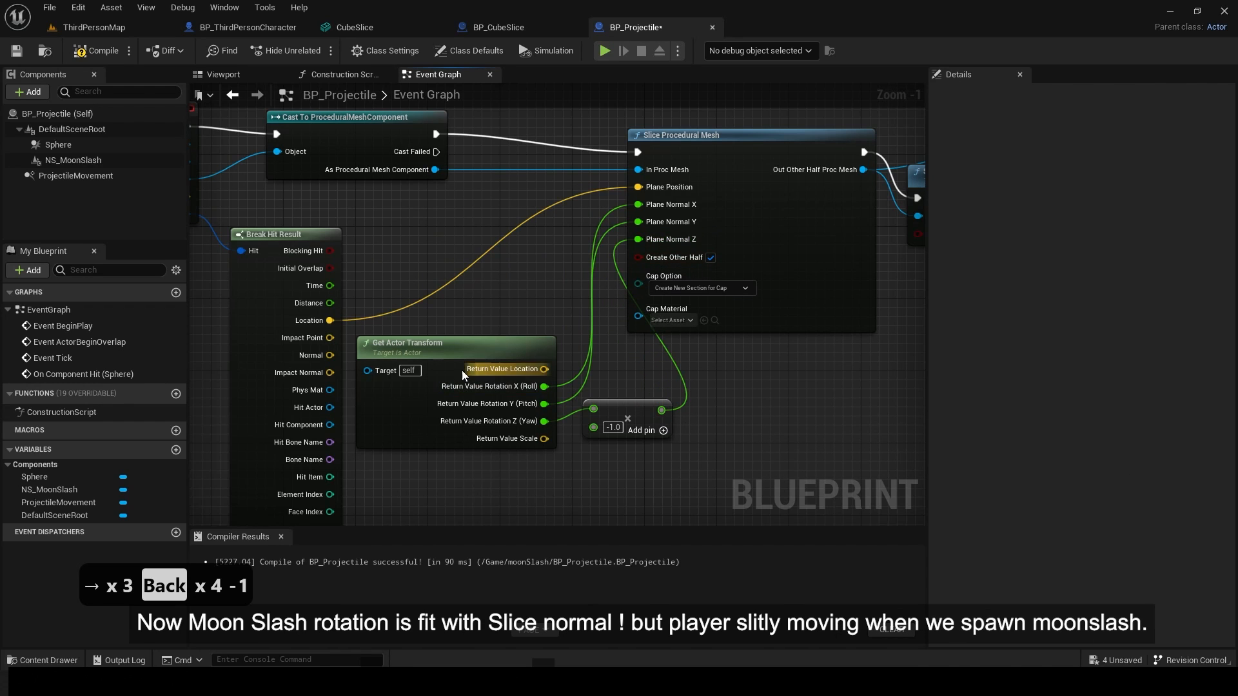
Play-test the rotated slice in the level and end the session with F11.
click(93, 28)
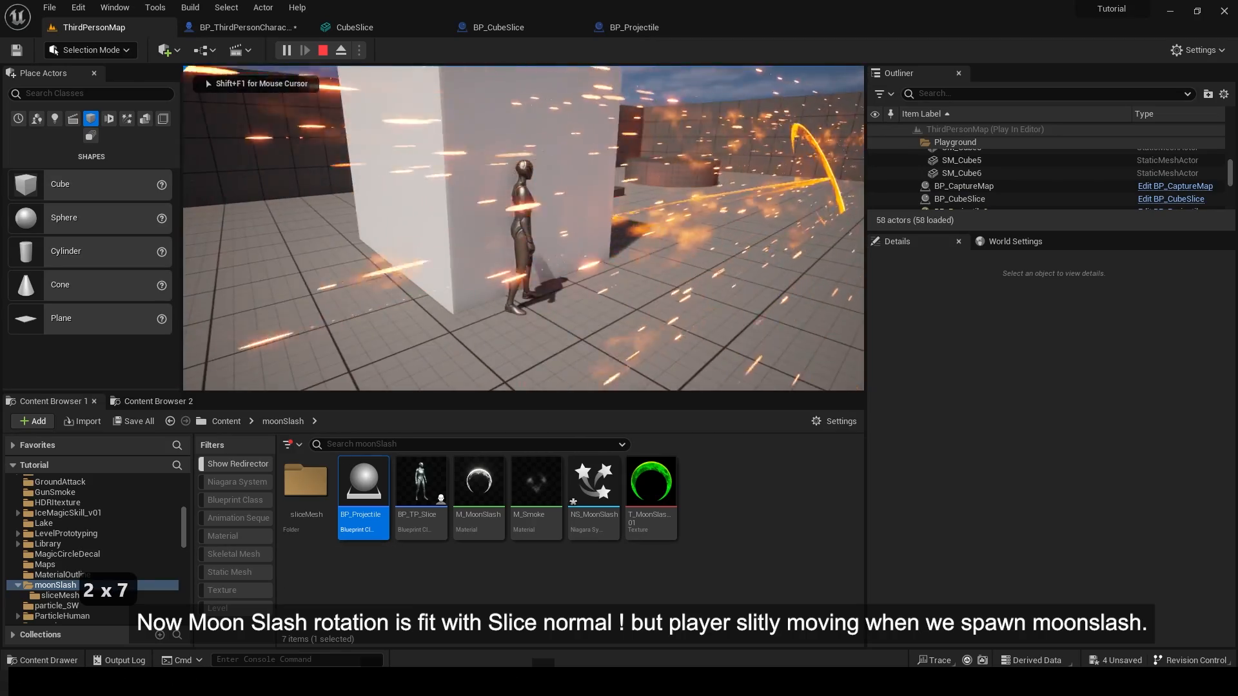
key(F11)
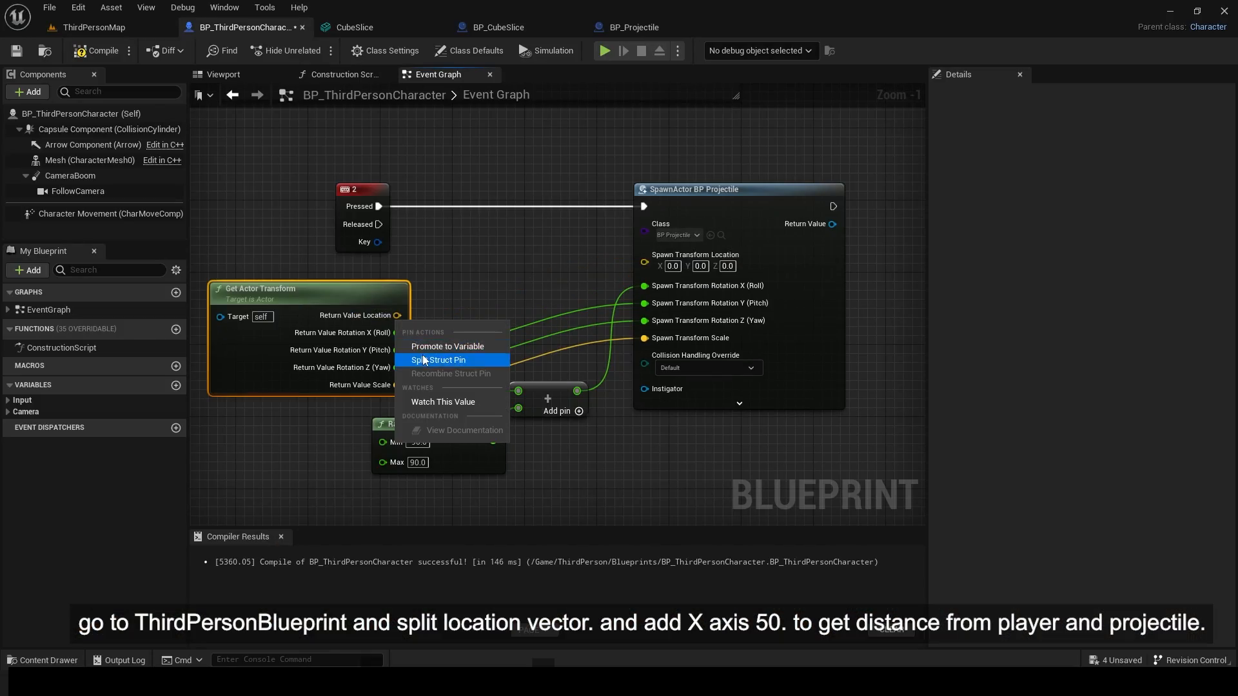
Split the Get Actor Transform location into separate axes in BP_ThirdPersonCharacter's spawn graph.
click(438, 360)
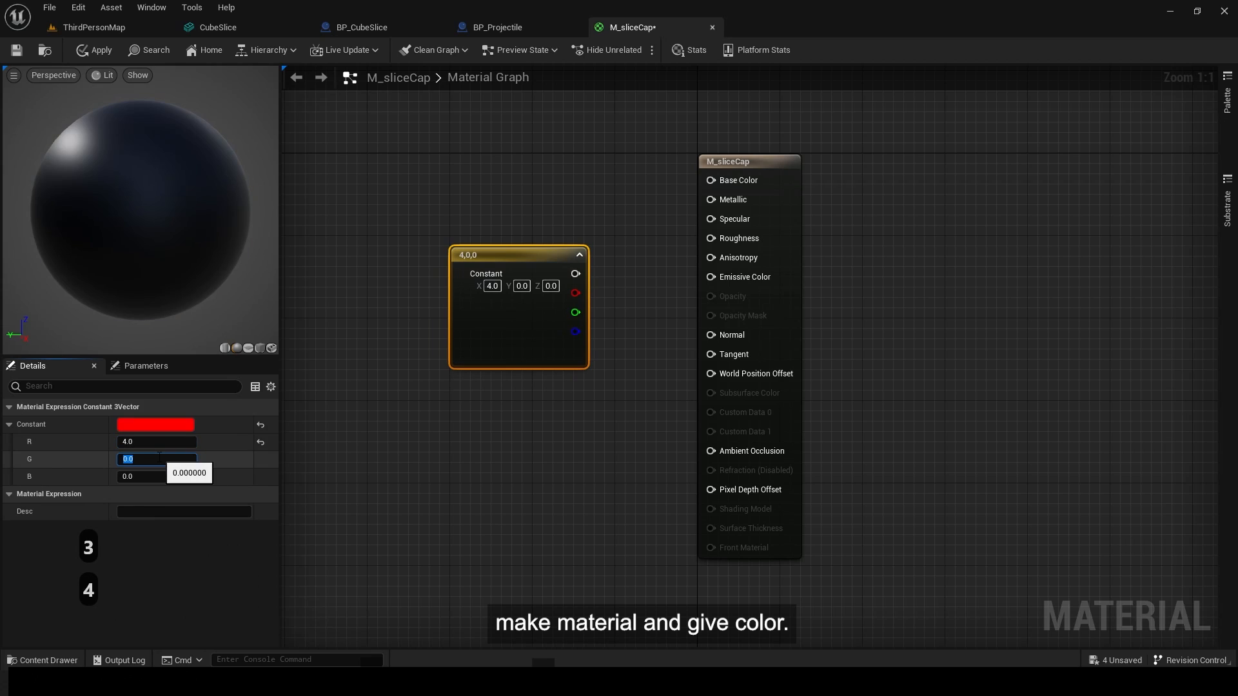
Set the constant's green to 0.2, wire it to Emissive Color and apply M_sliceCap.
text(0.2)
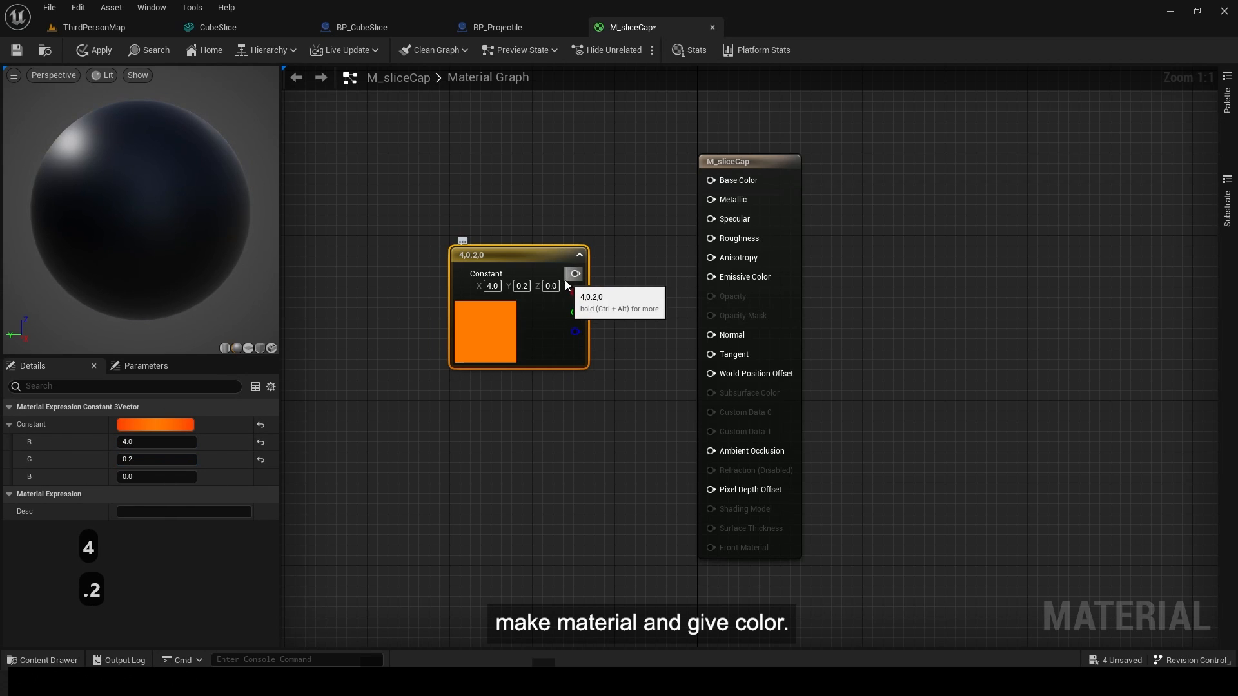
drag(575, 273, 709, 277)
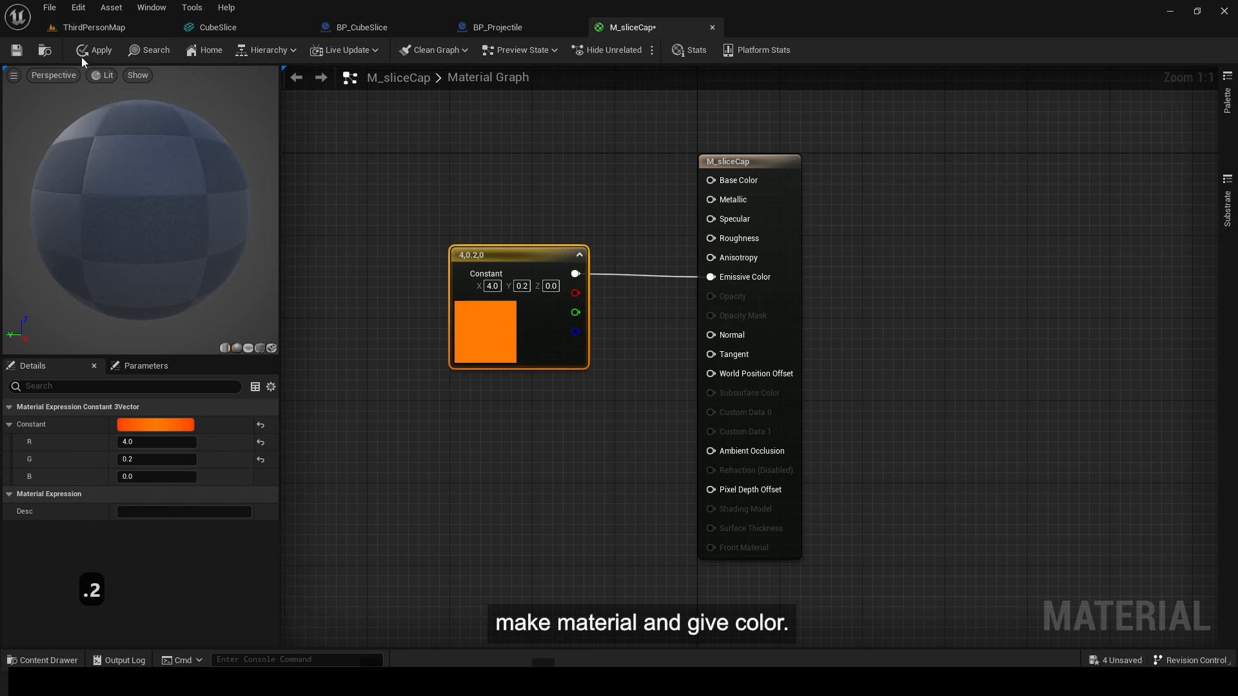
click(495, 27)
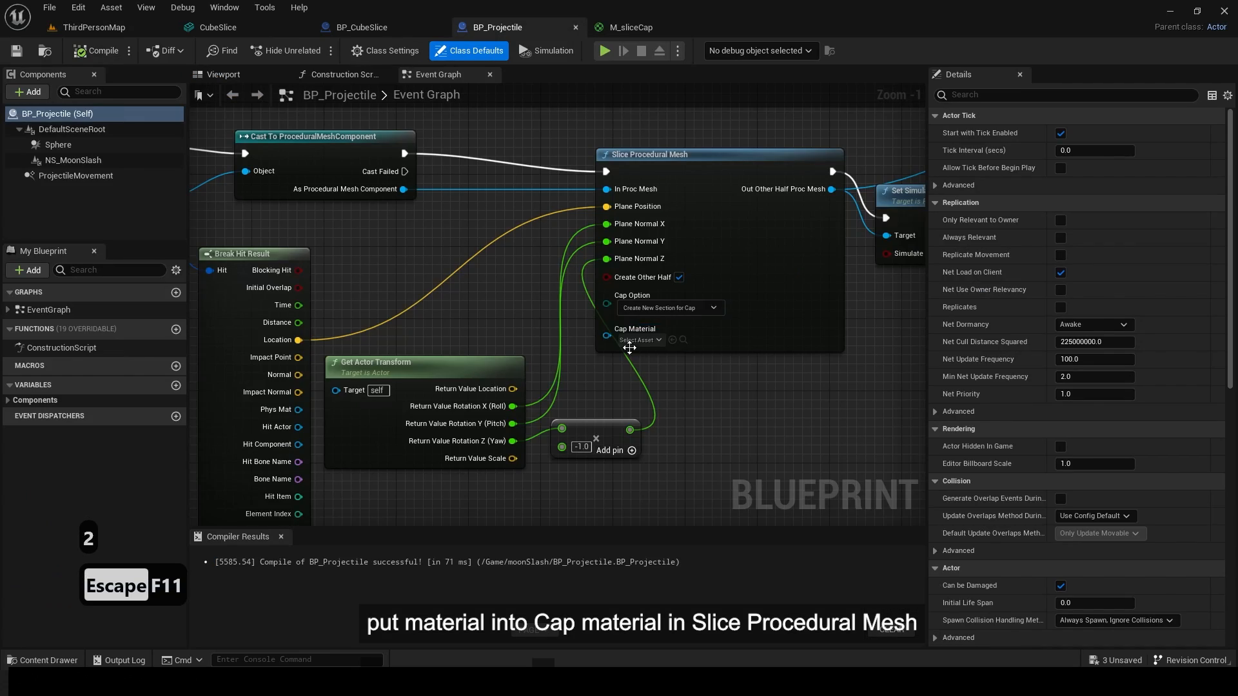